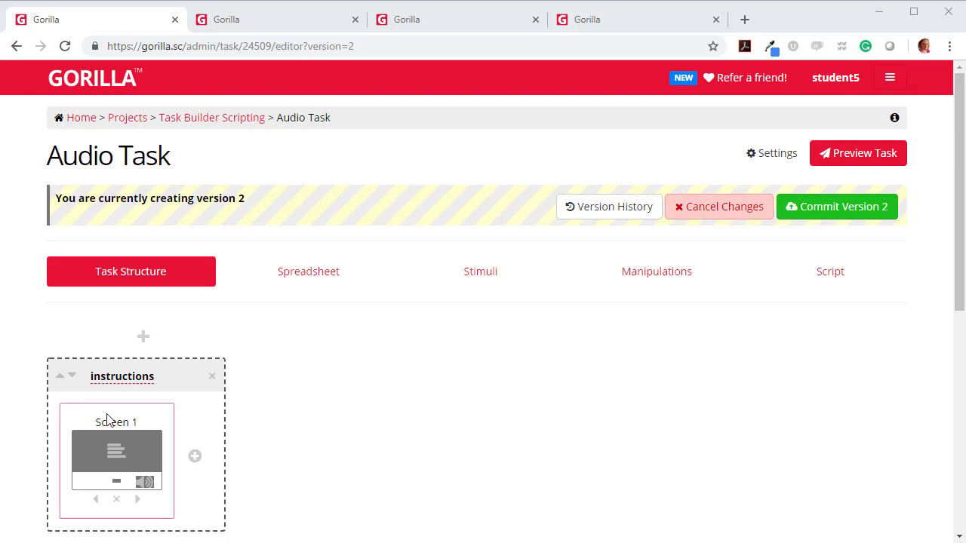
- Start a preview of the Audio Task using Spreadsheet1
scroll("down", 3)
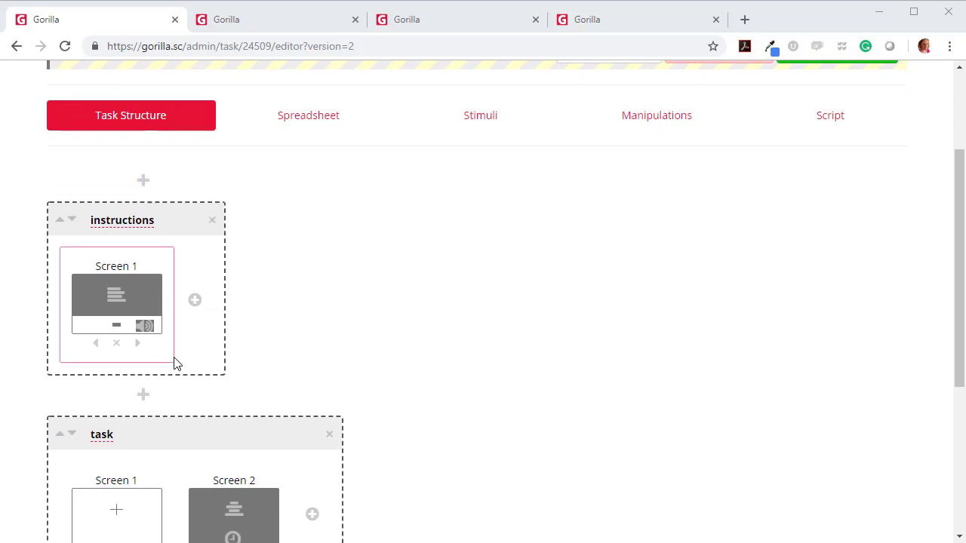
scroll("down", 3)
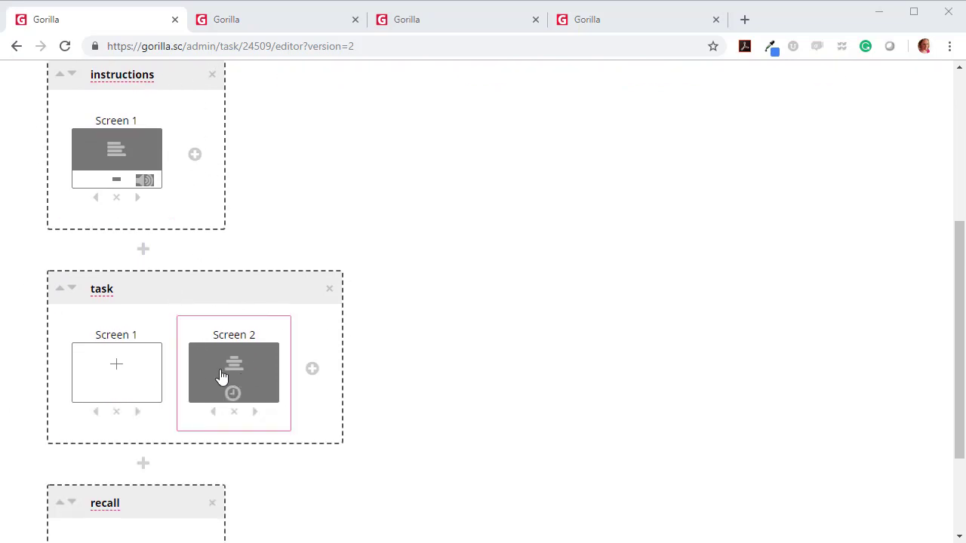
left_click(116, 372)
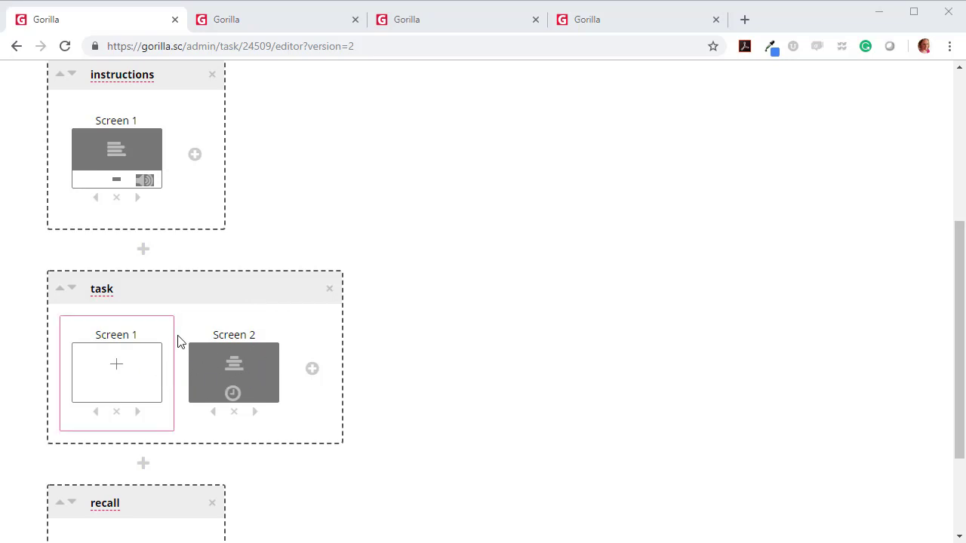
scroll("down", 3)
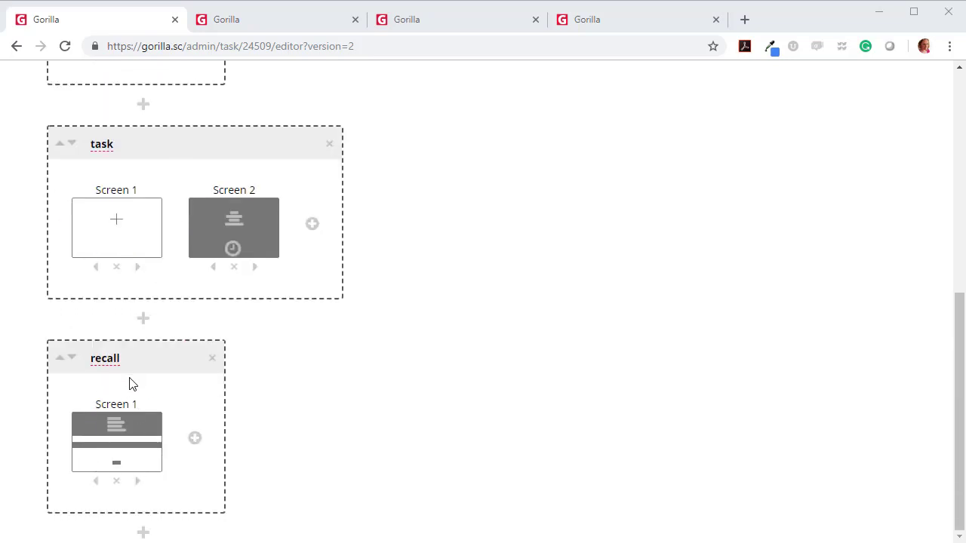
scroll("up", 3)
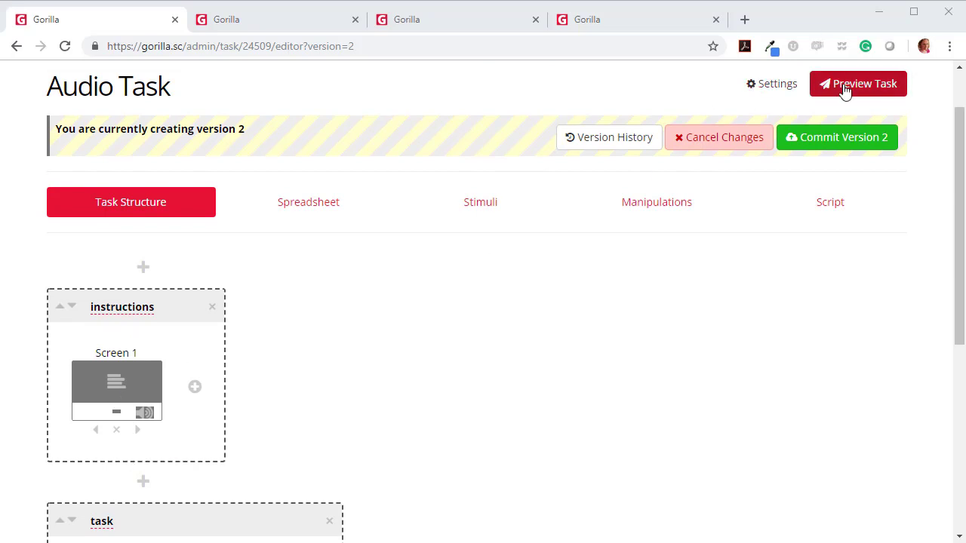
left_click(858, 83)
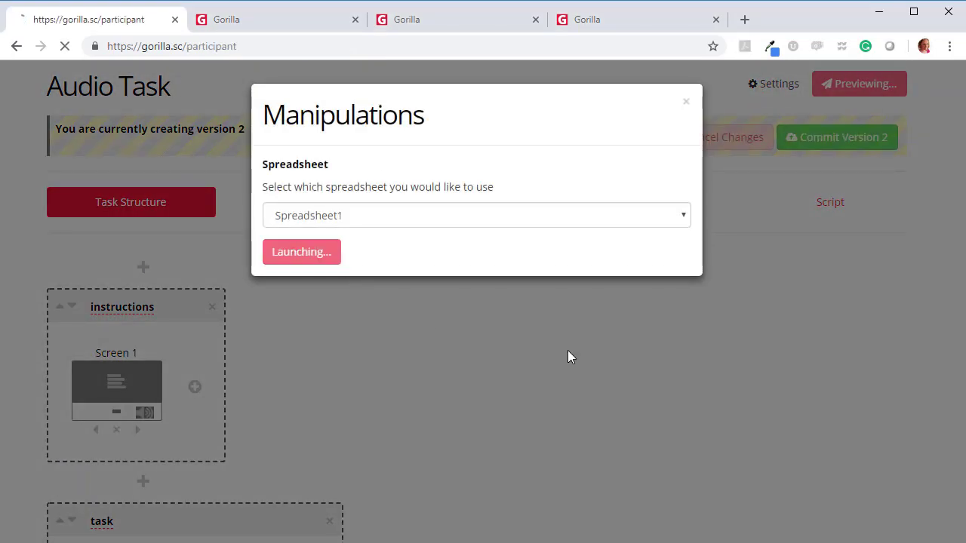
left_click(301, 251)
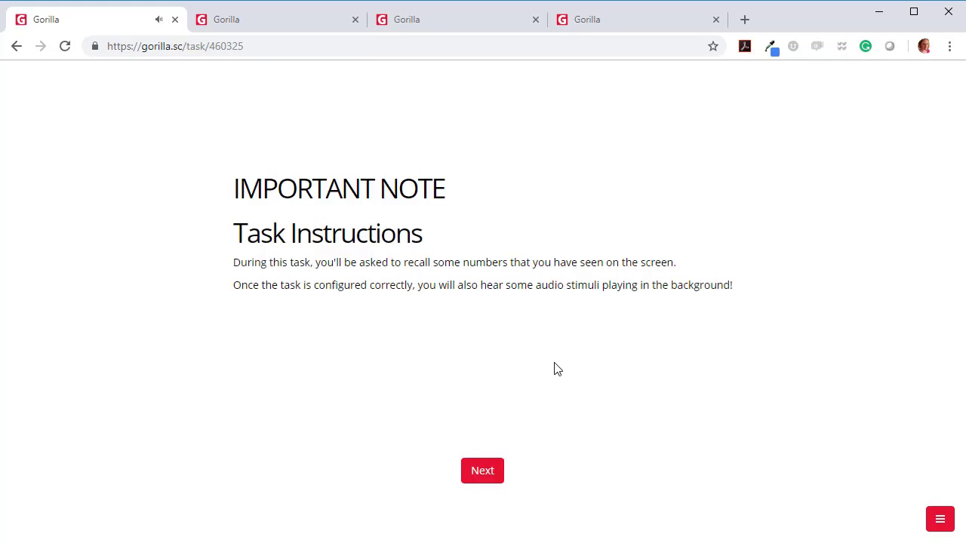
mouse_move(528, 356)
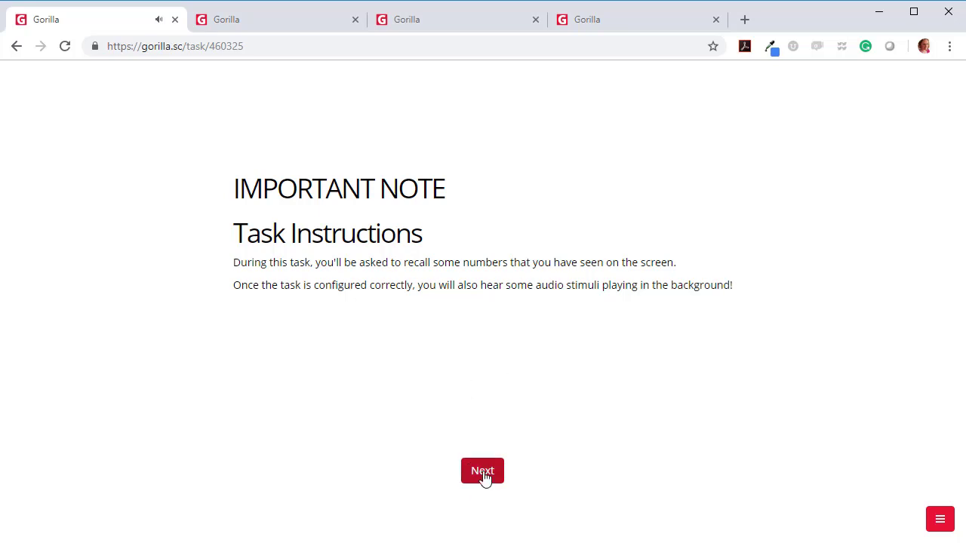
- Advance past the preview's instructions, then bring up the site menu
left_click(482, 470)
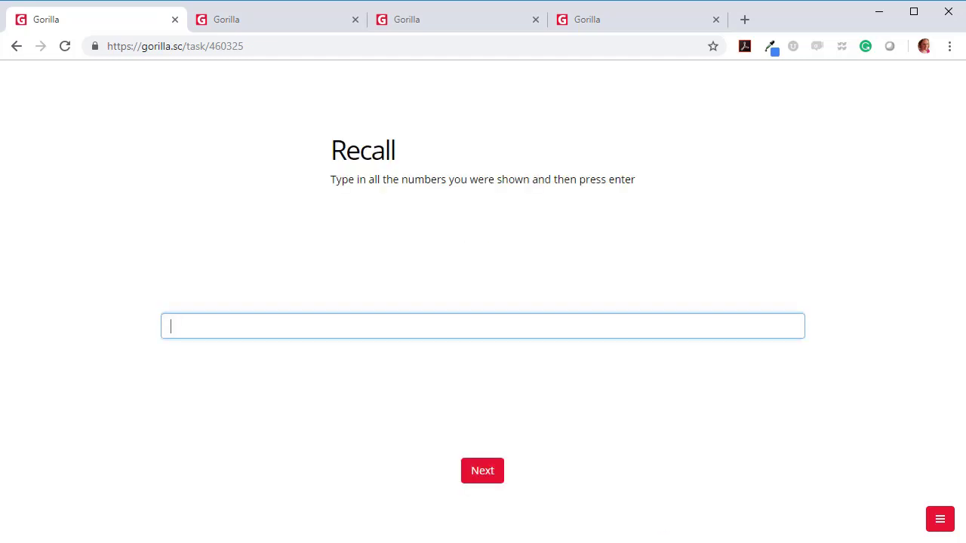
mouse_move(765, 422)
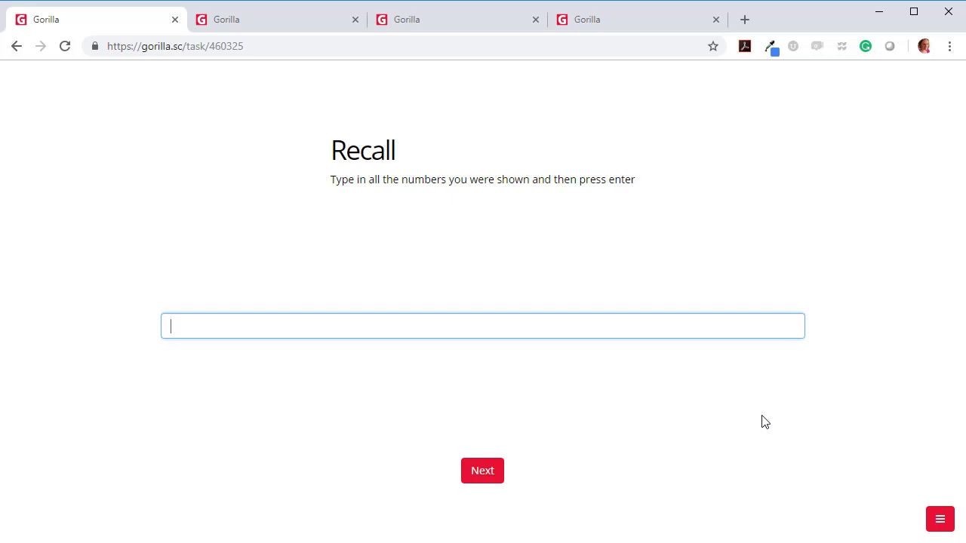
mouse_move(772, 420)
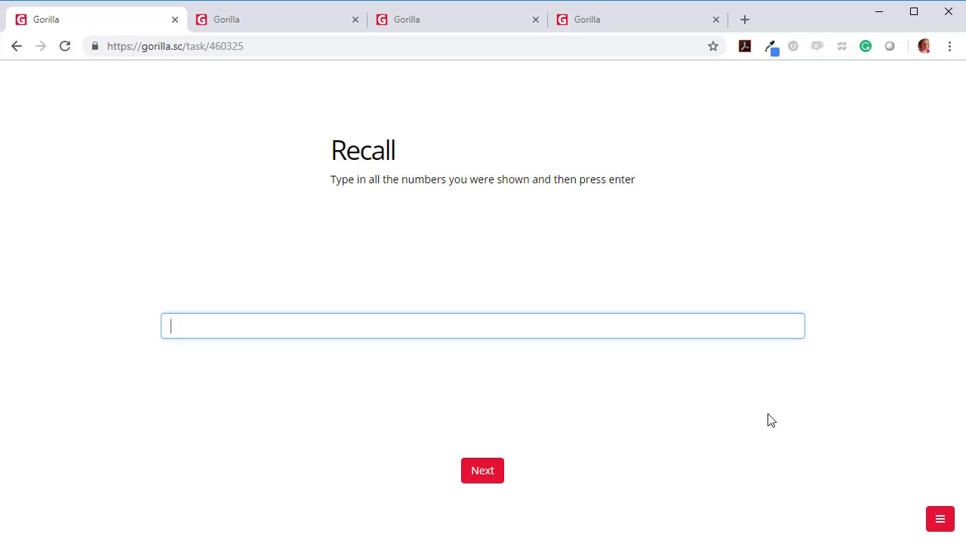
mouse_move(917, 519)
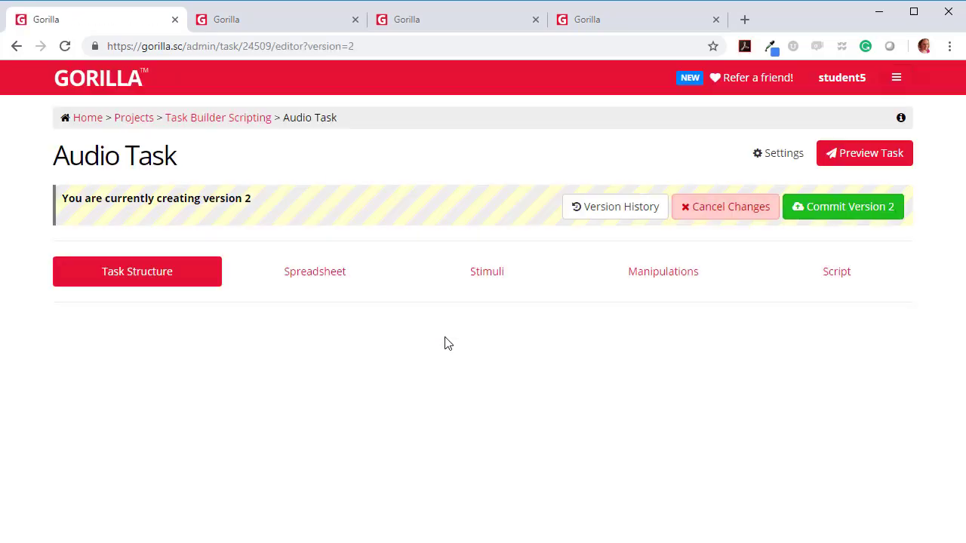
scroll("down", 3)
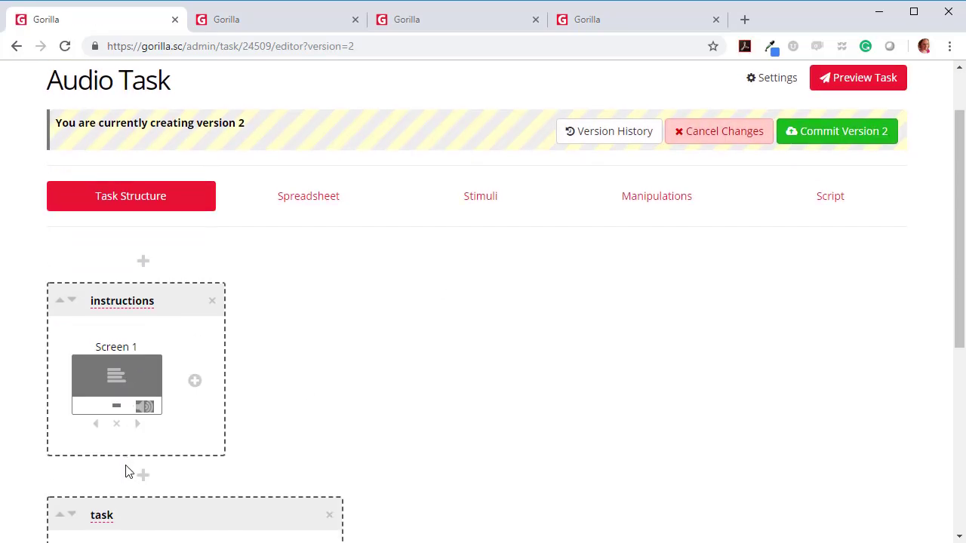
left_click(889, 77)
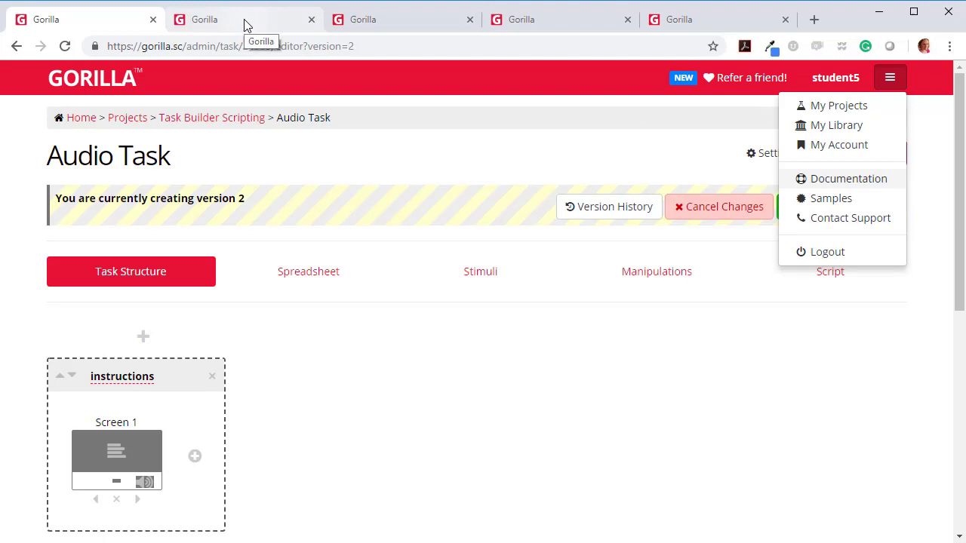
- Open the Gorilla Support documentation and scroll down toward Tutorial Tasks
left_click(848, 178)
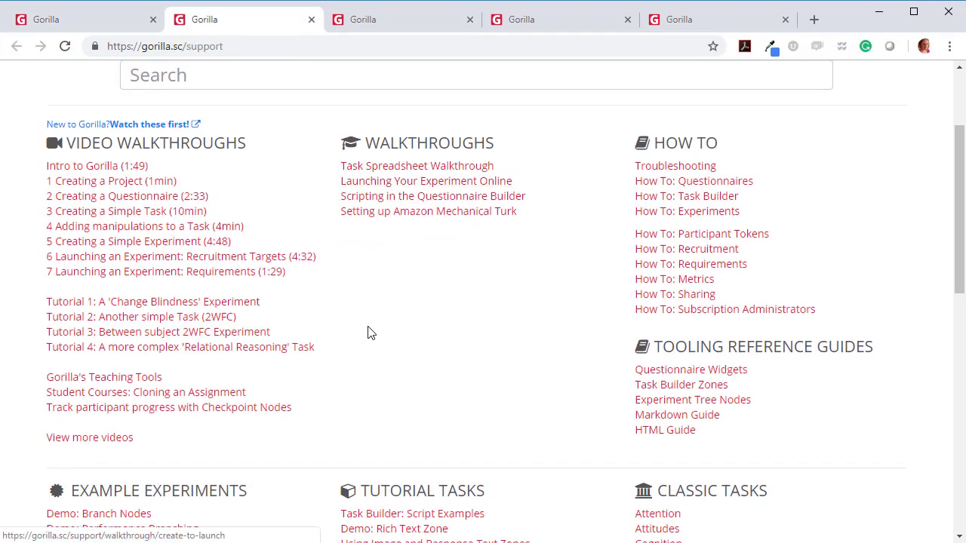
scroll("down", 3)
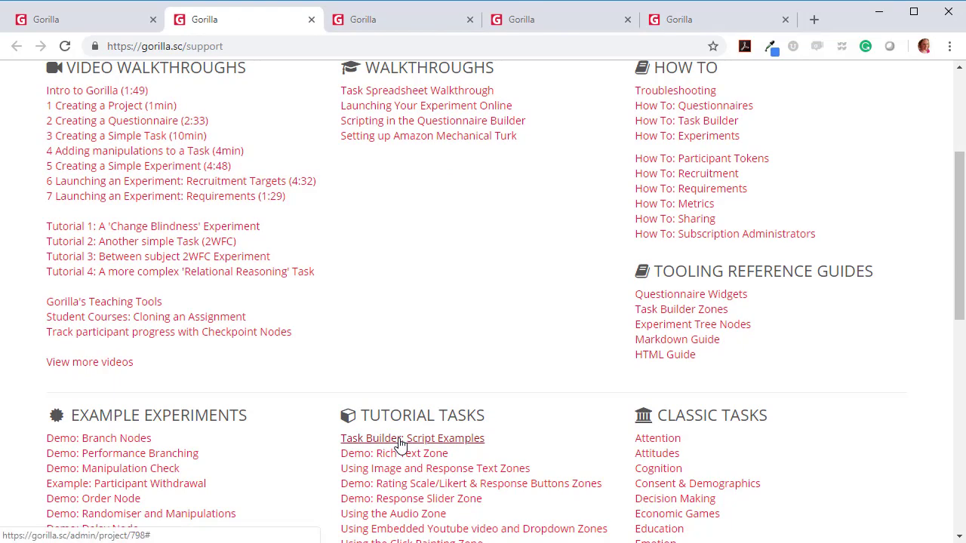
mouse_move(414, 448)
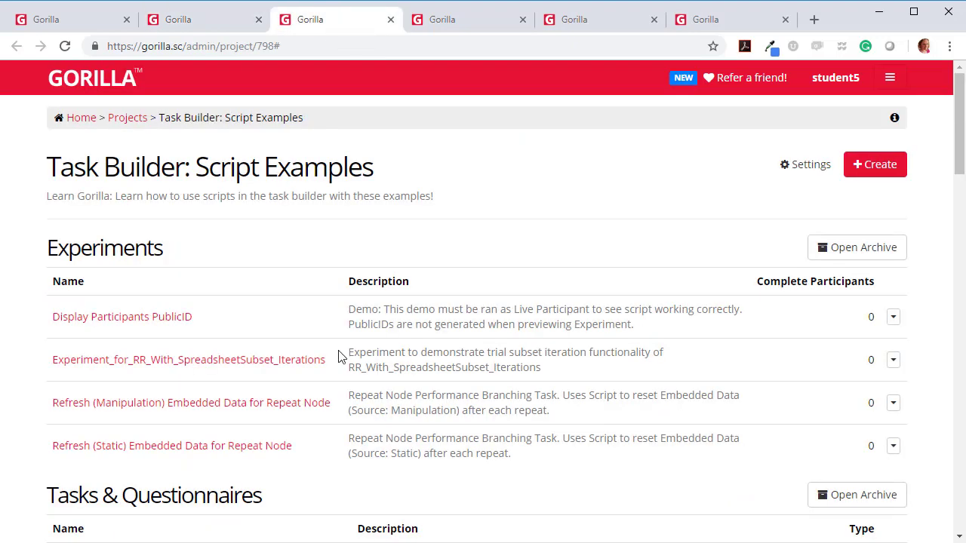
- Scroll the project's tasks table and open 'Adding Audio Element For Background Music'
scroll("down", 3)
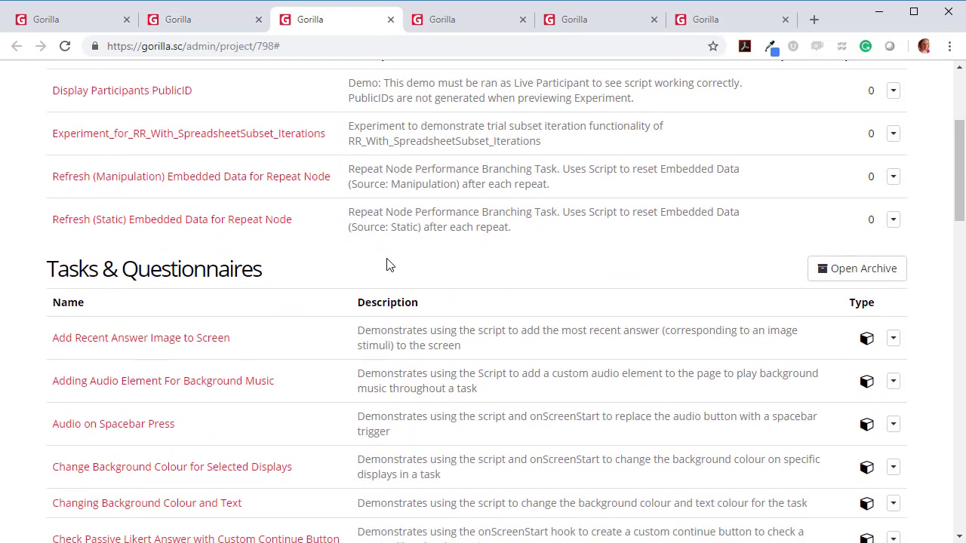
scroll("down", 3)
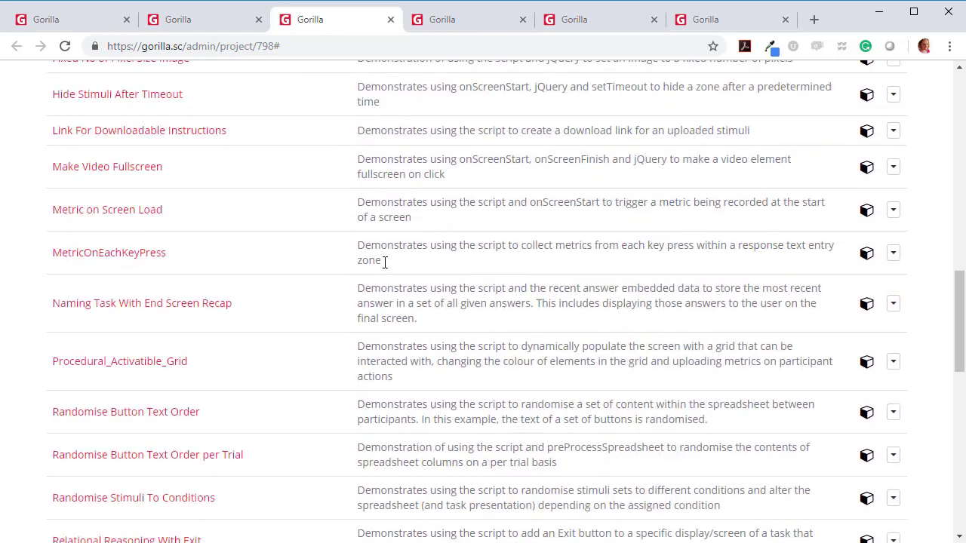
scroll("down", 3)
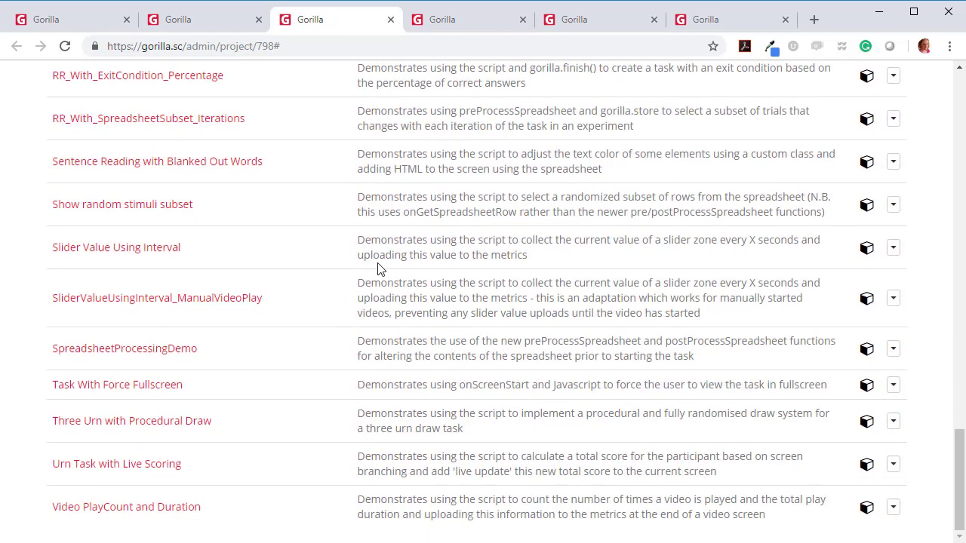
scroll("up", 3)
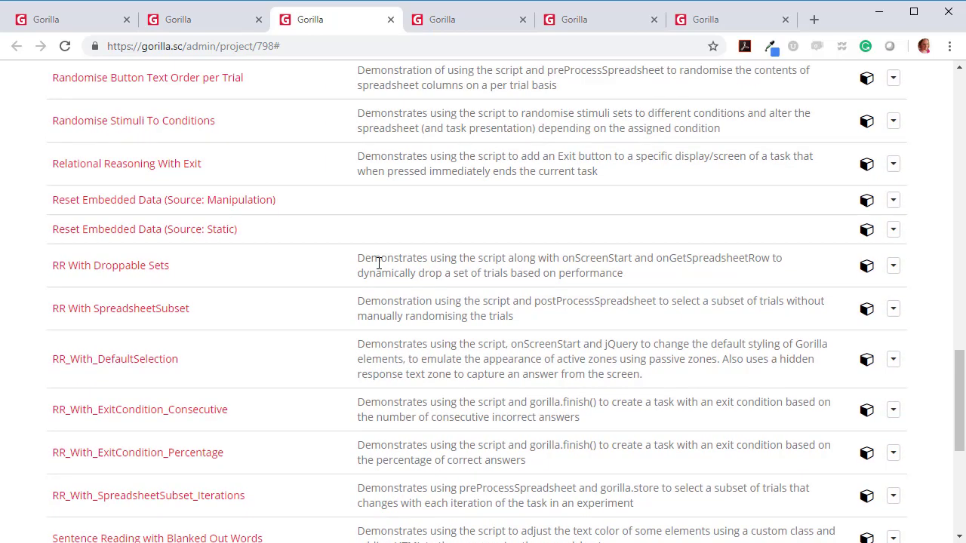
scroll("up", 3)
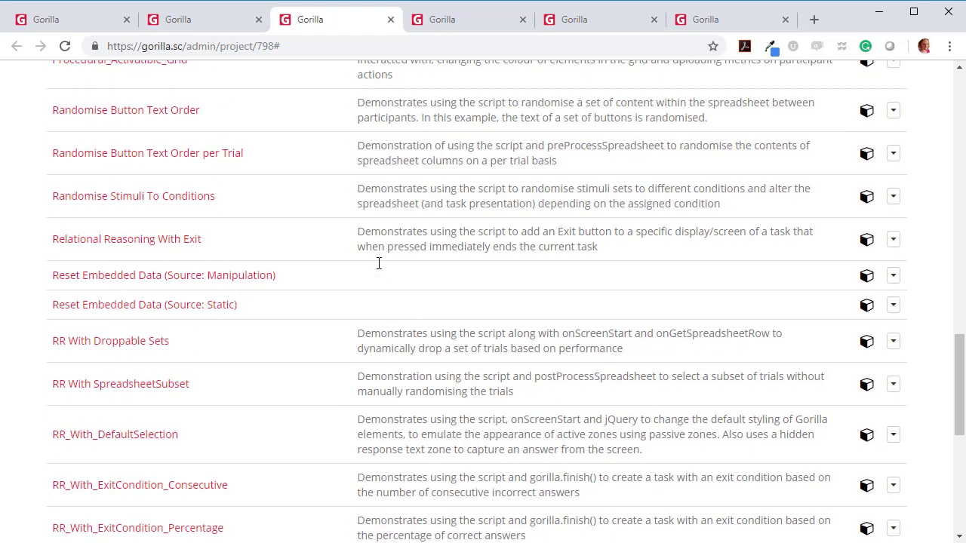
scroll("up", 3)
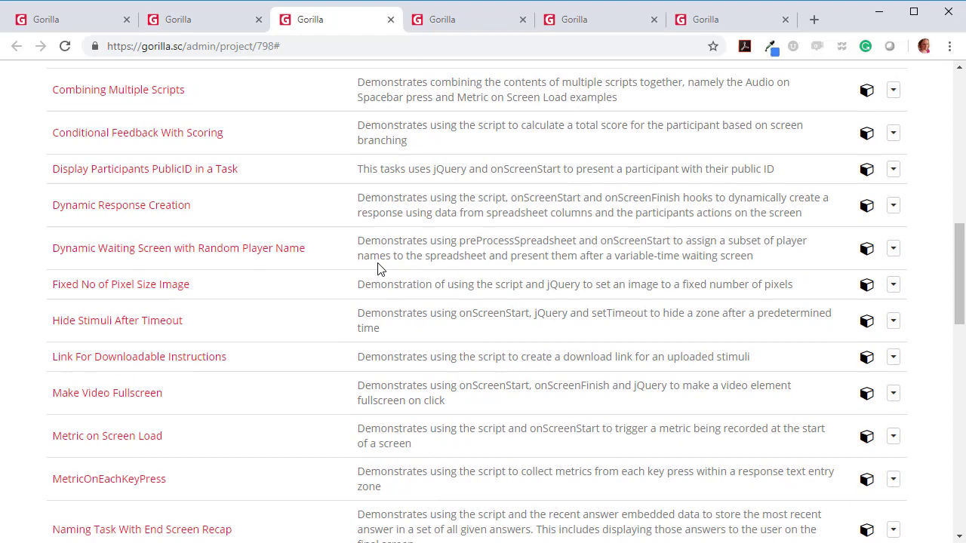
scroll("up", 3)
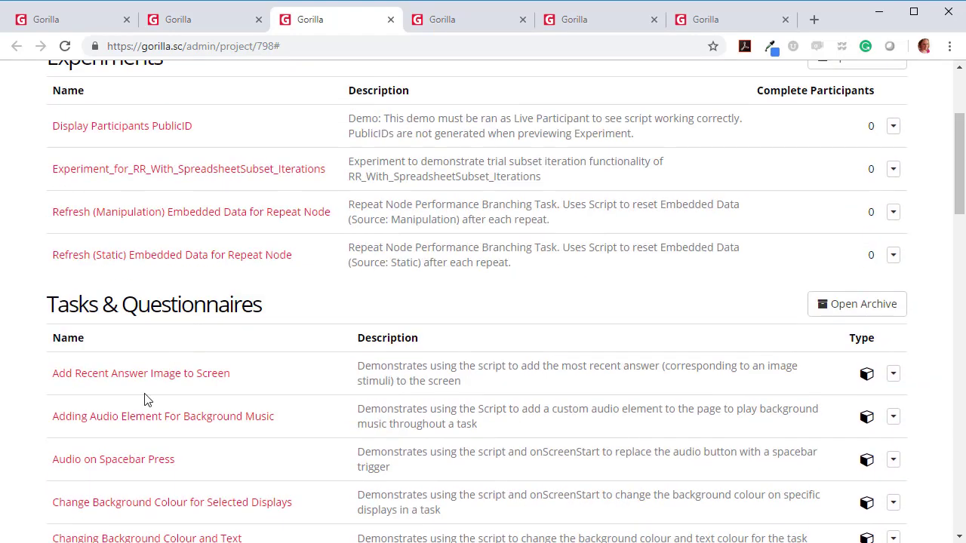
mouse_move(134, 423)
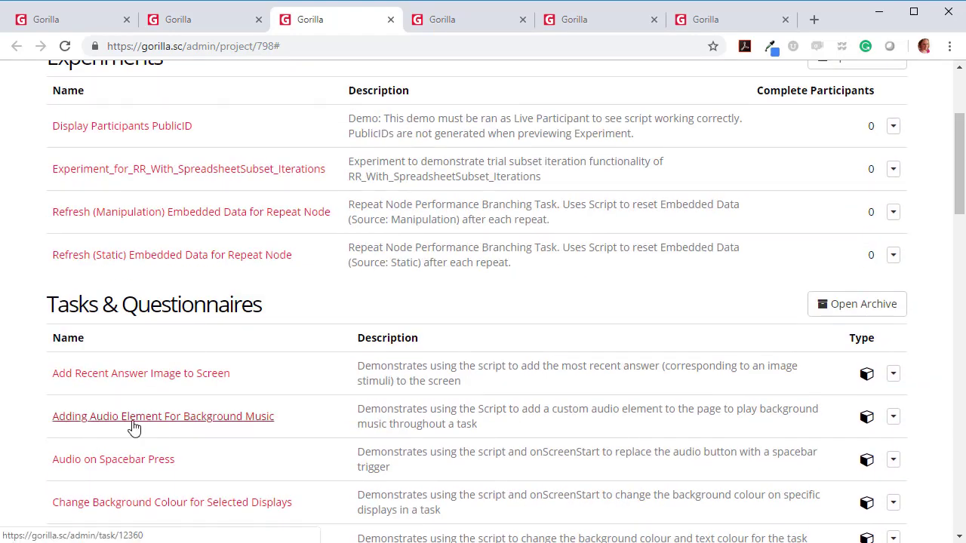
mouse_move(455, 406)
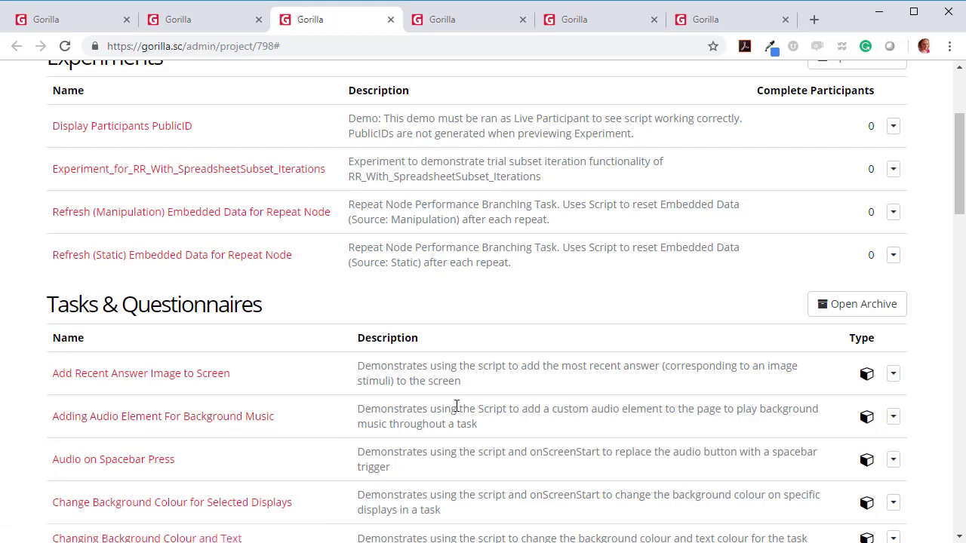
mouse_move(596, 413)
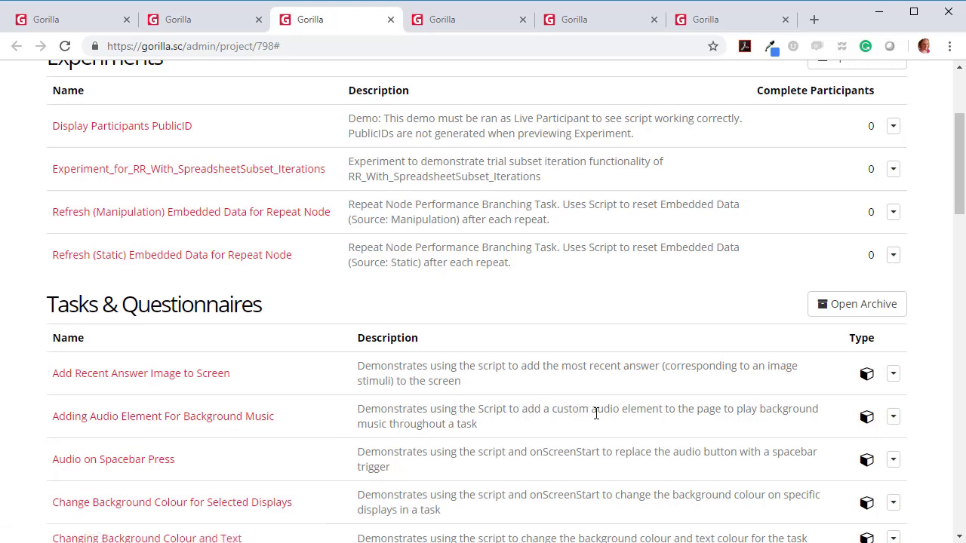
mouse_move(818, 408)
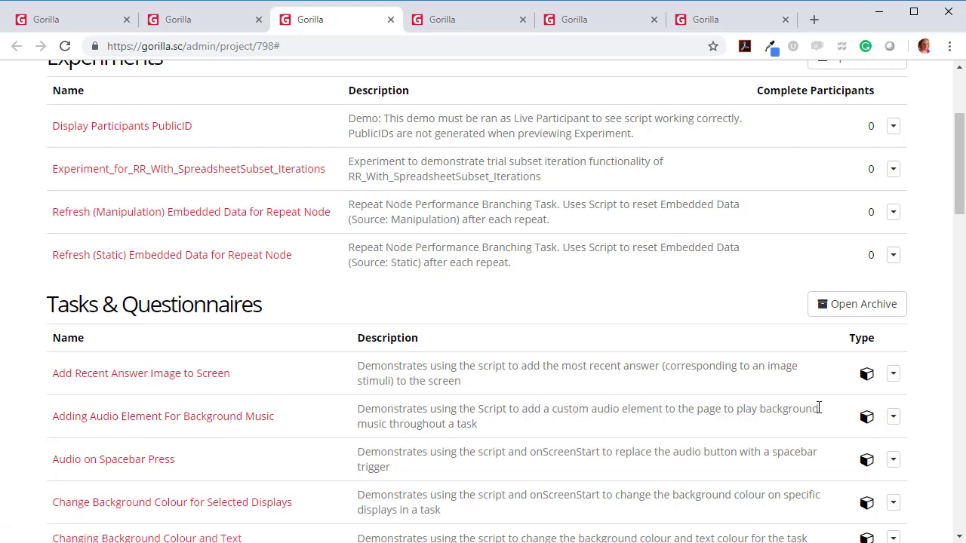
mouse_move(507, 434)
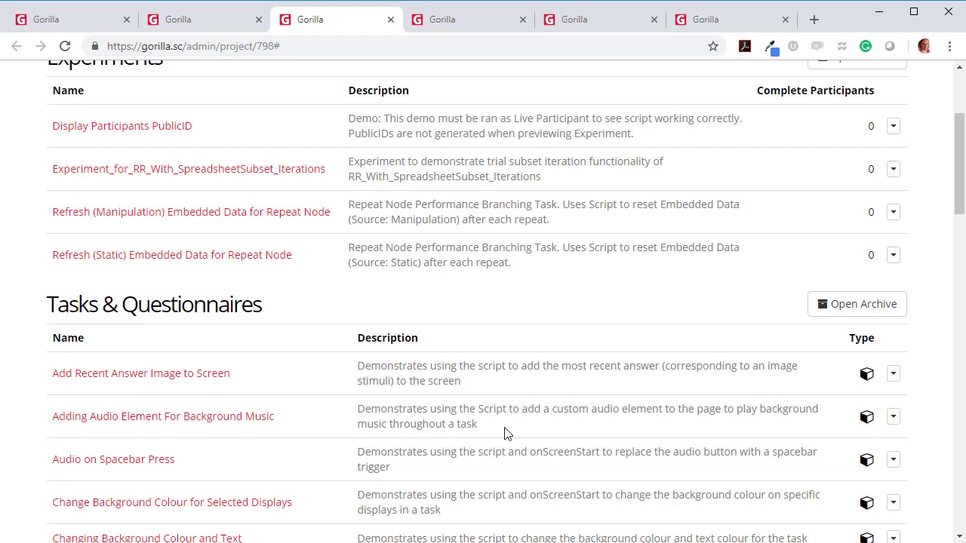
mouse_move(216, 425)
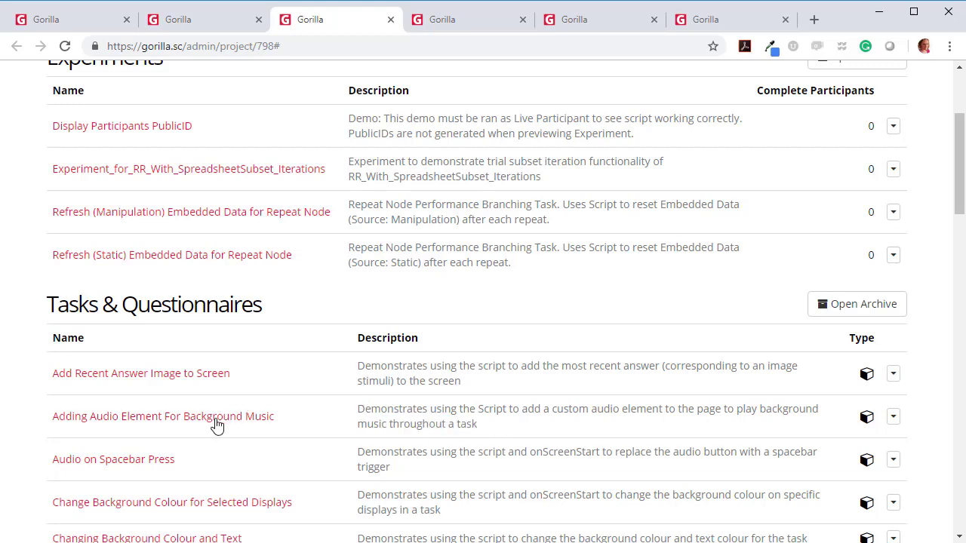
left_click(163, 416)
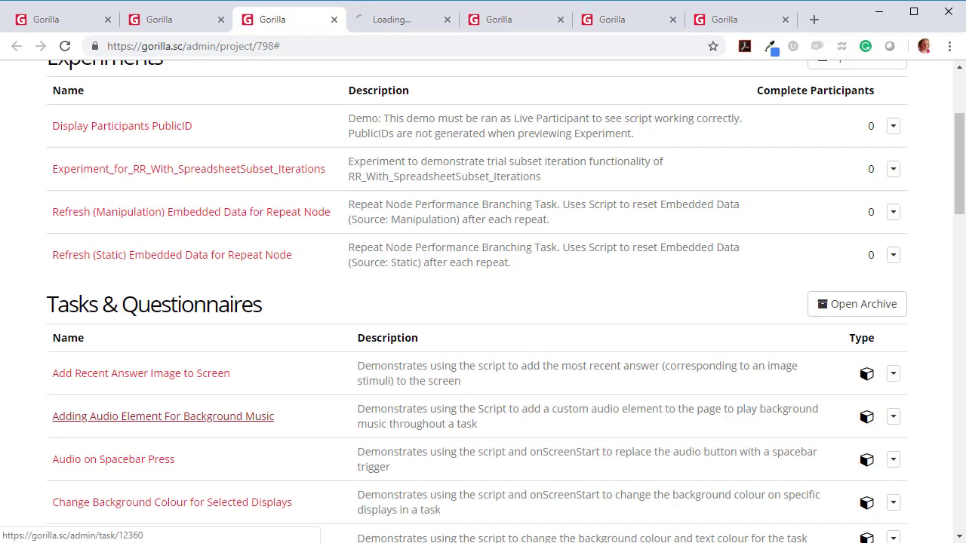
- Switch to the example task's tab, glance at its Script, then view Task Structure
left_click(162, 416)
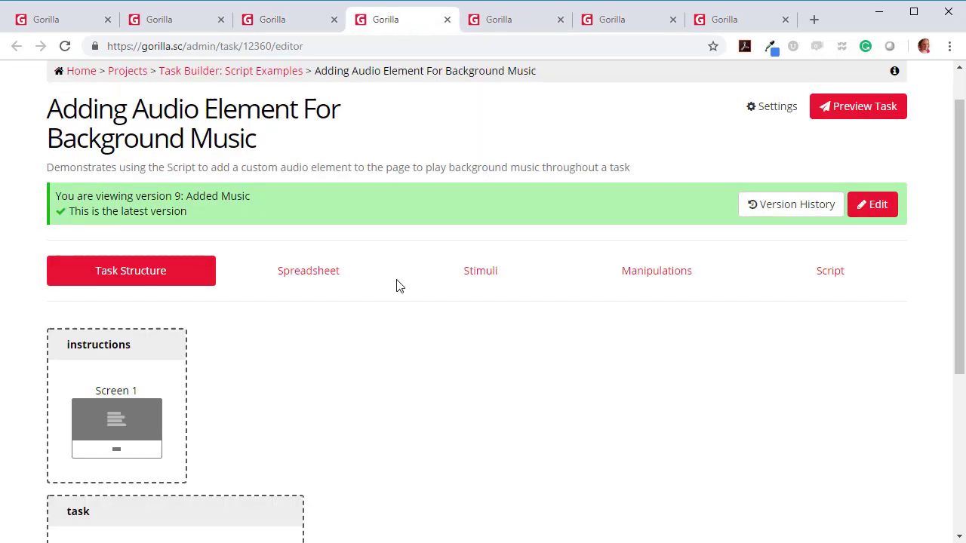
left_click(830, 270)
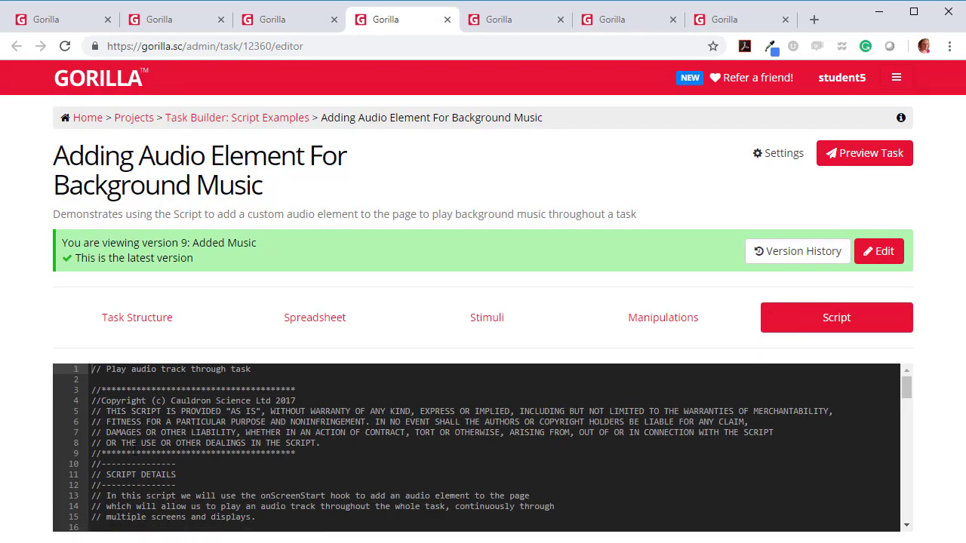
left_click(137, 317)
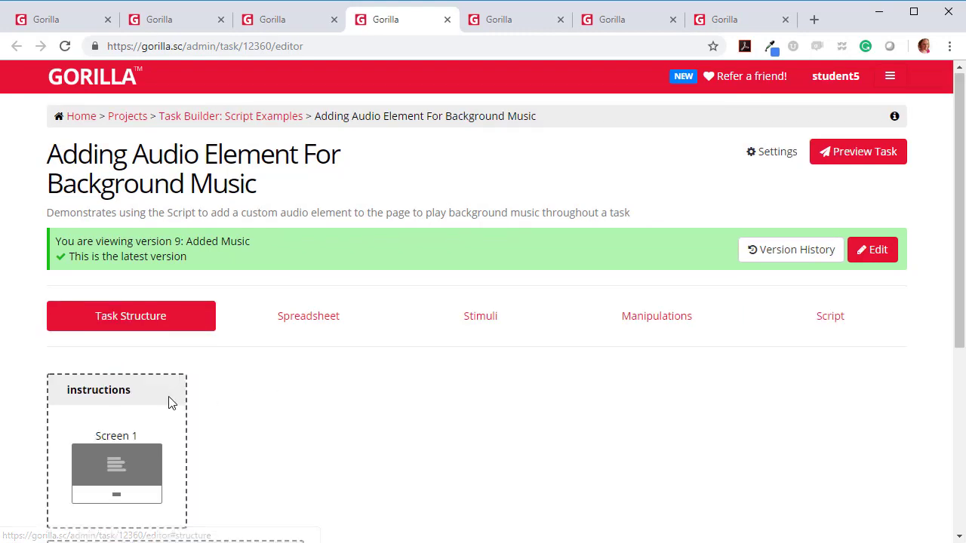
scroll("down", 3)
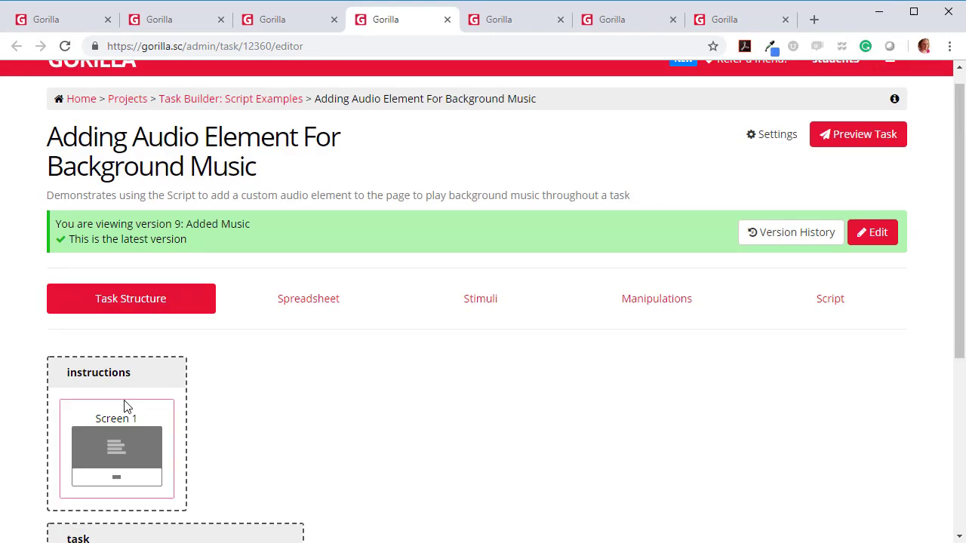
mouse_move(858, 135)
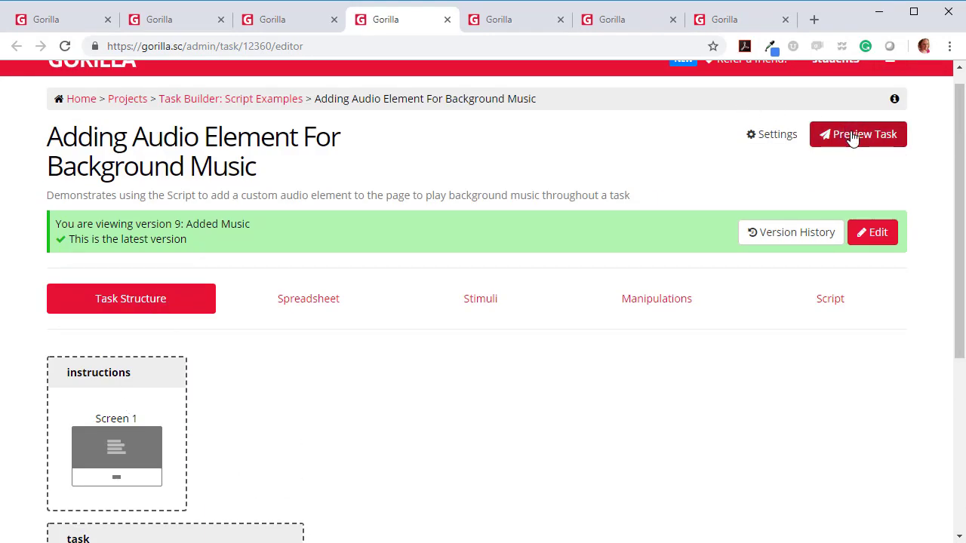
left_click(858, 134)
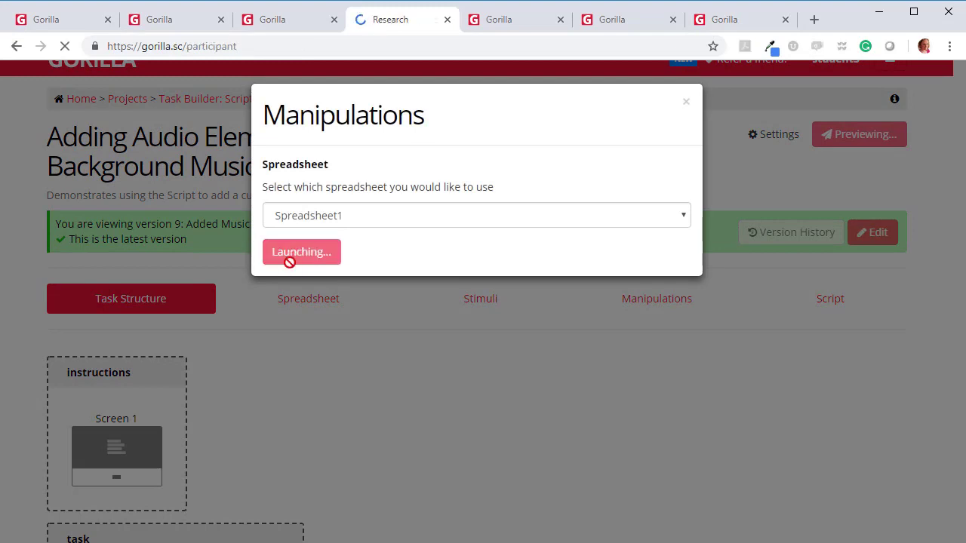
left_click(301, 251)
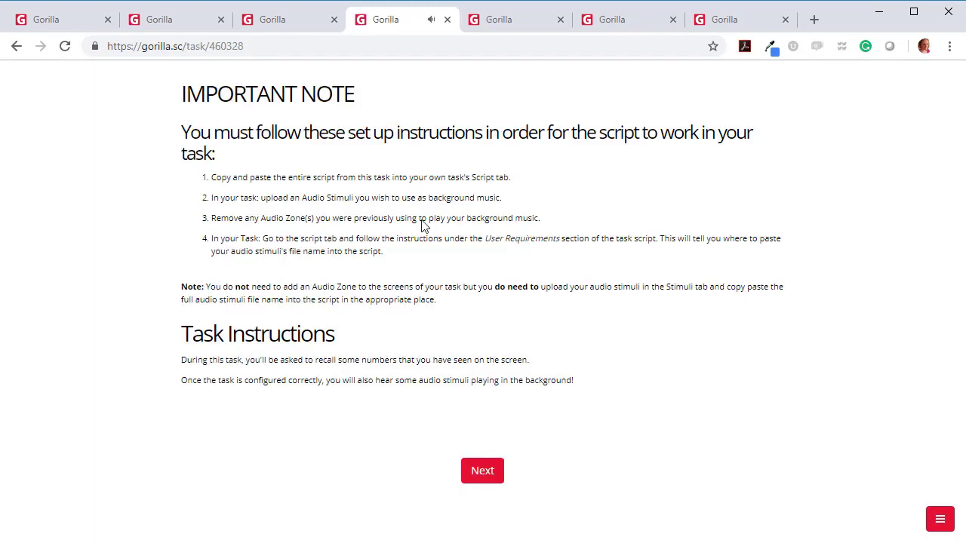
mouse_move(268, 151)
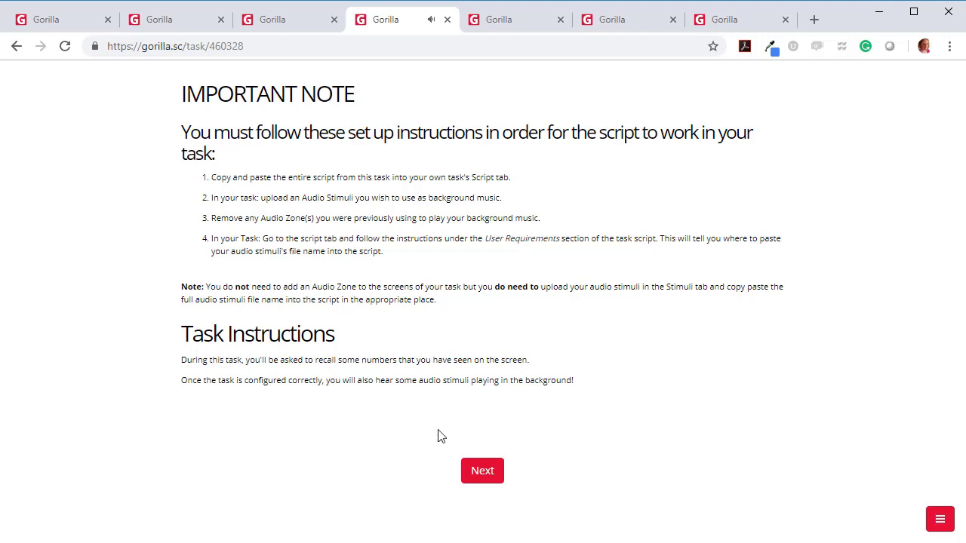
left_click(482, 470)
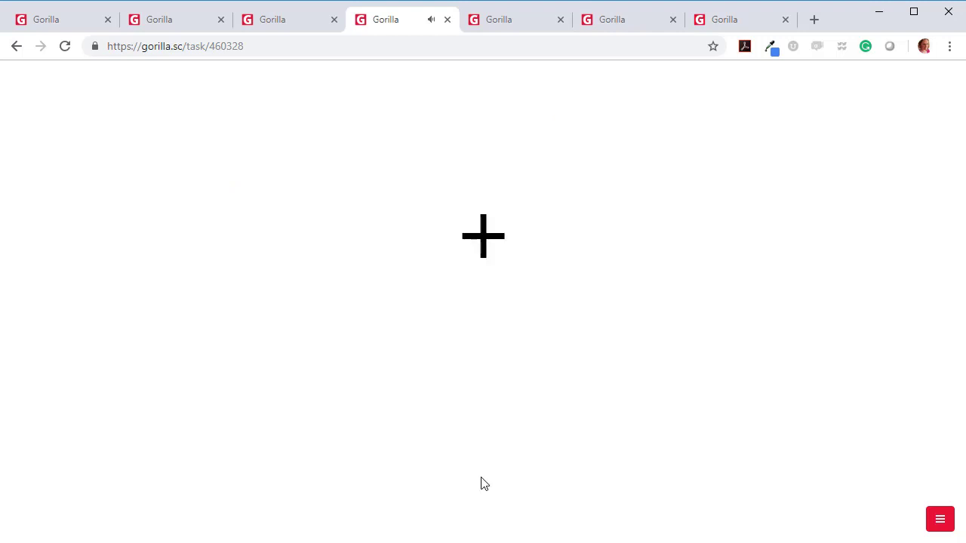
left_click(939, 518)
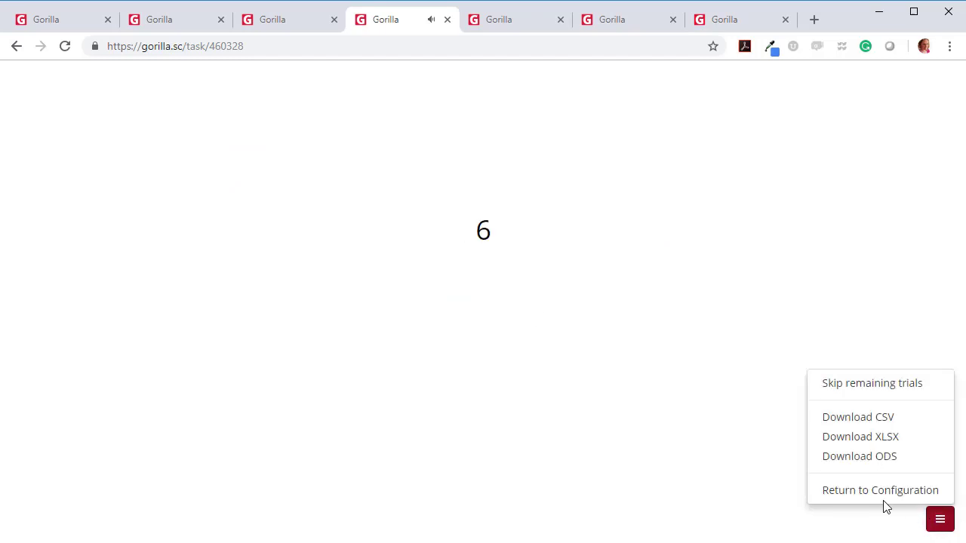
left_click(880, 489)
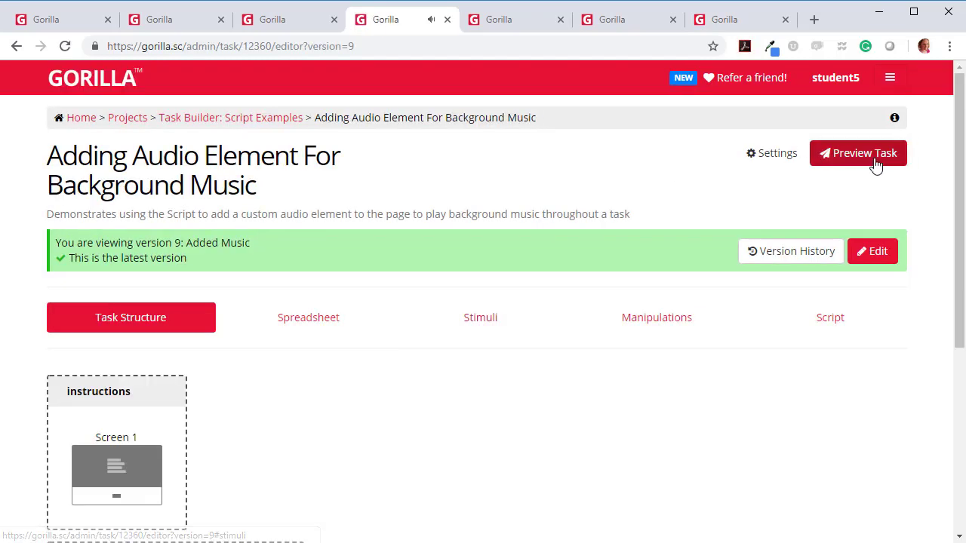
left_click(858, 153)
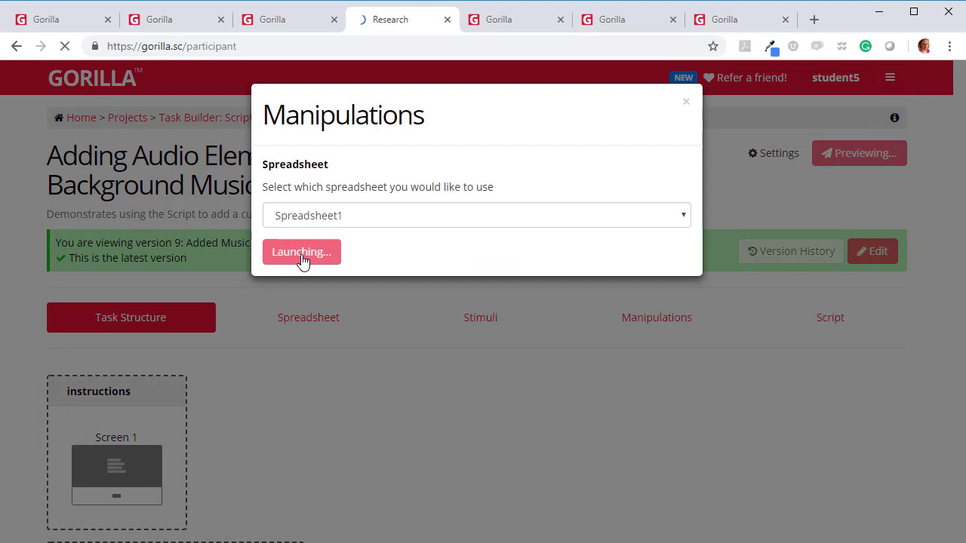
left_click(301, 251)
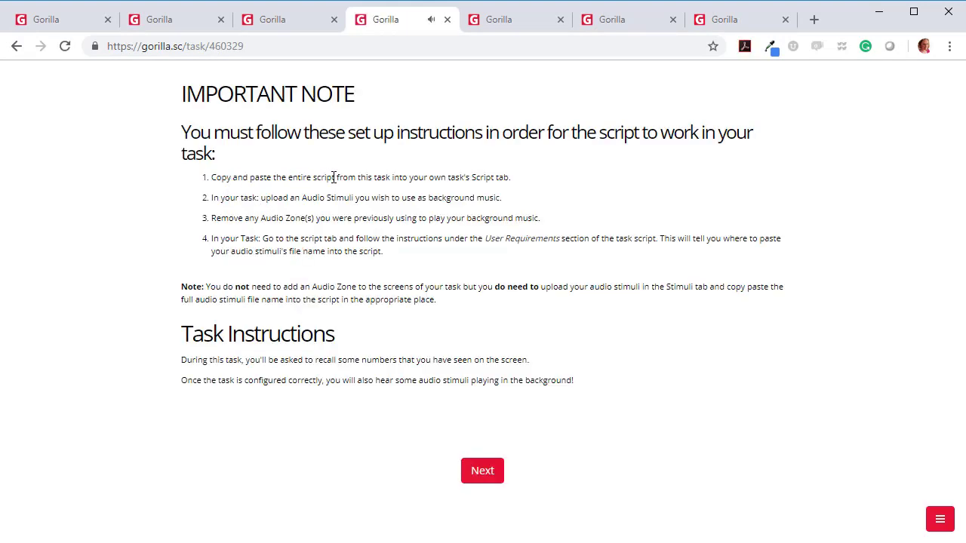
mouse_move(445, 180)
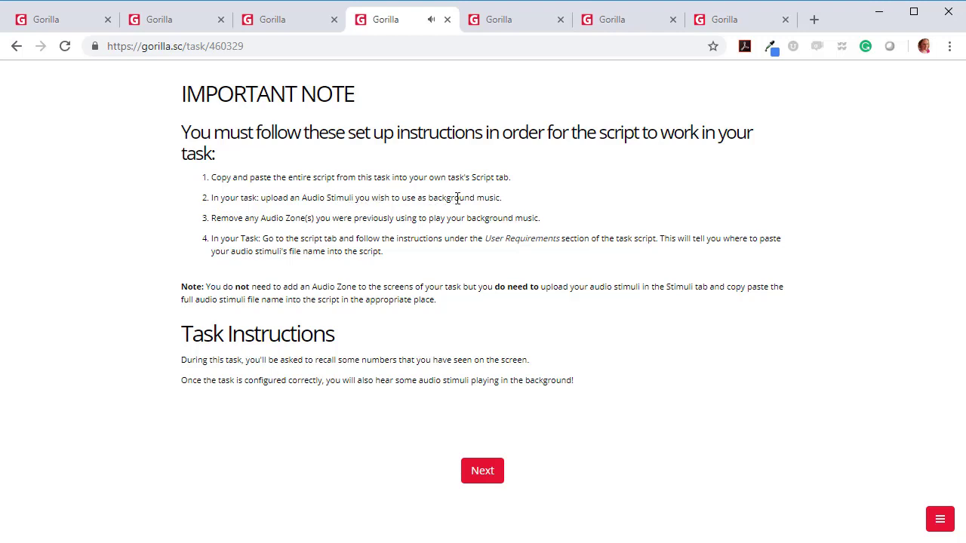
mouse_move(215, 218)
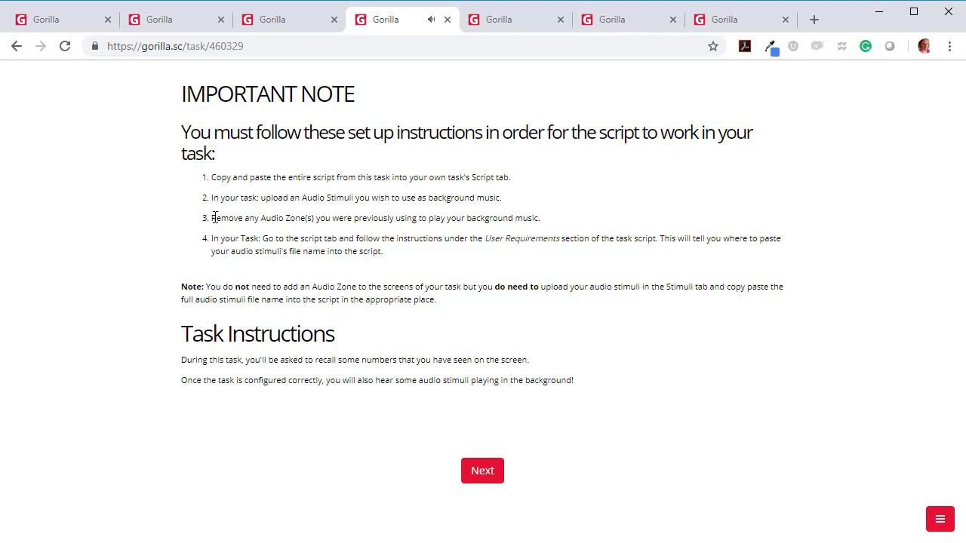
left_click_drag(261, 218, 339, 218)
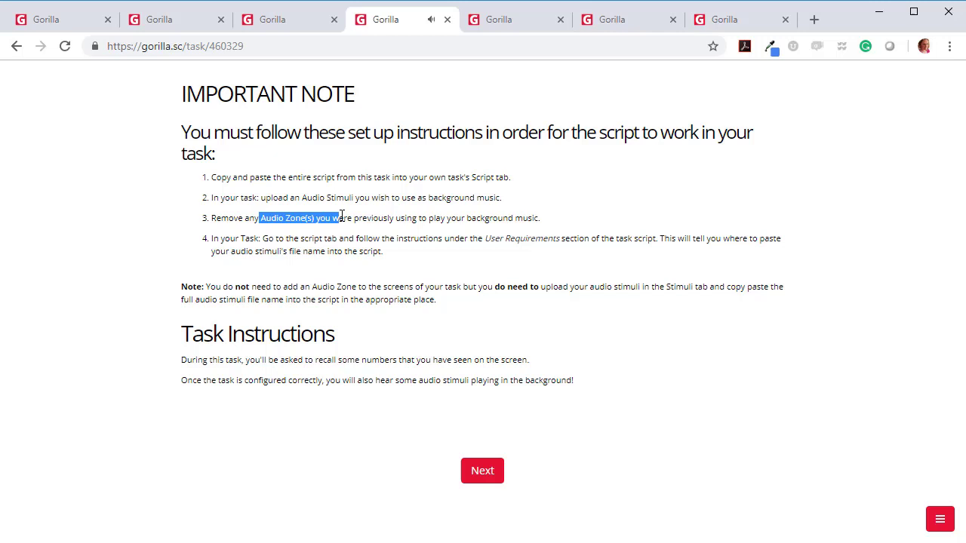
left_click(256, 260)
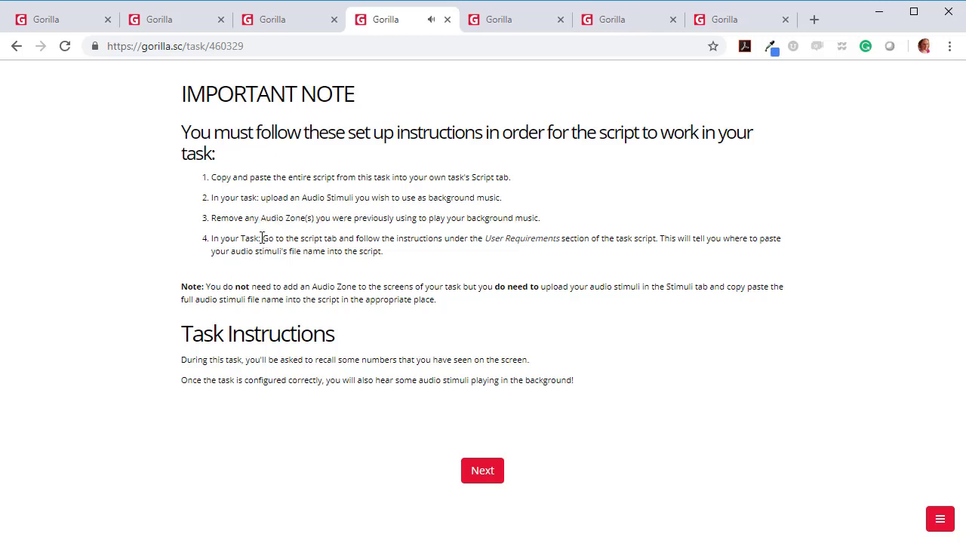
left_click_drag(211, 238, 381, 251)
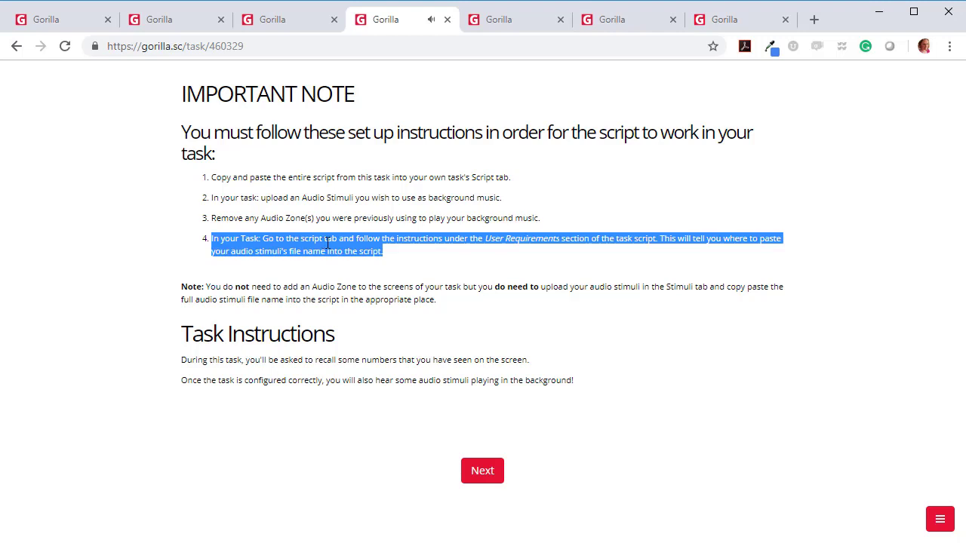
mouse_move(321, 204)
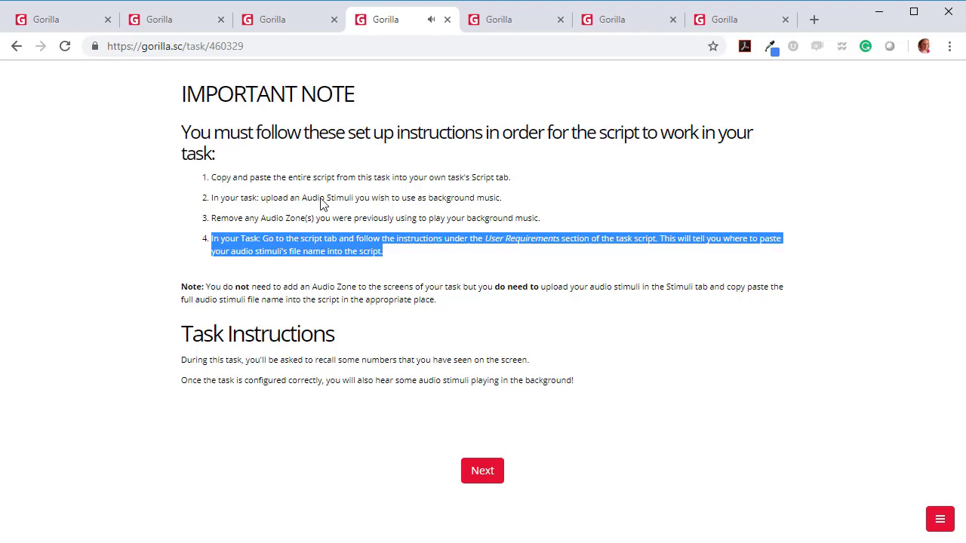
left_click(939, 518)
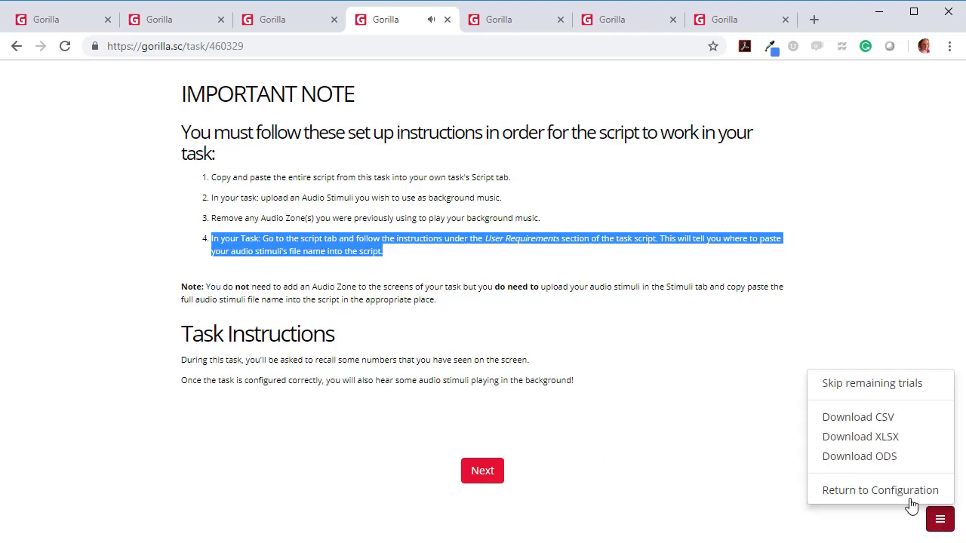
left_click(880, 490)
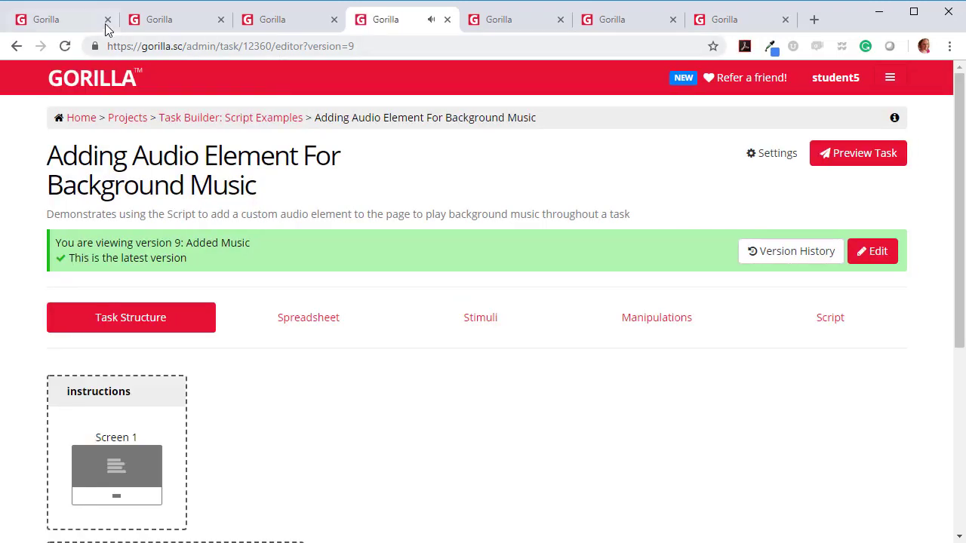
- Open the example task's script and copy all of it with Ctrl+A, Ctrl+C
left_click(836, 317)
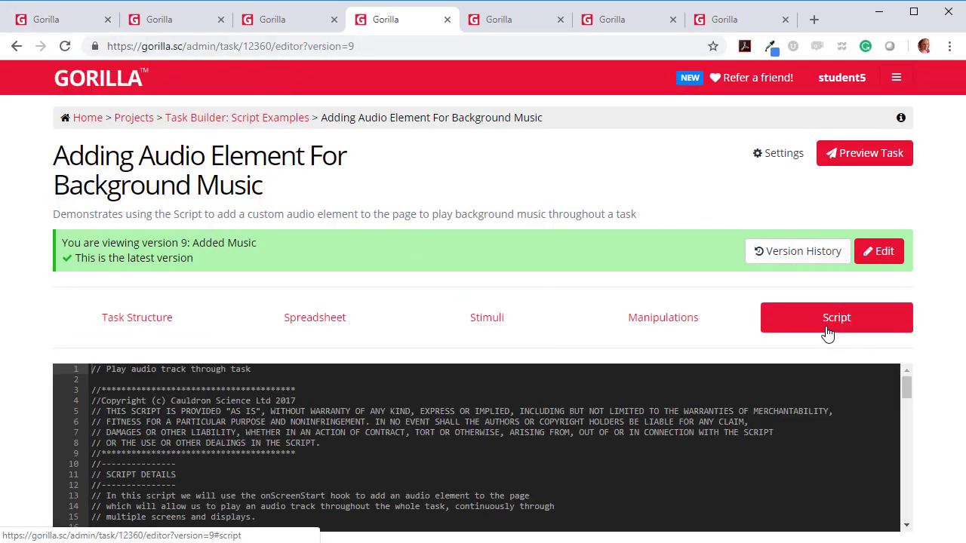
scroll("down", 3)
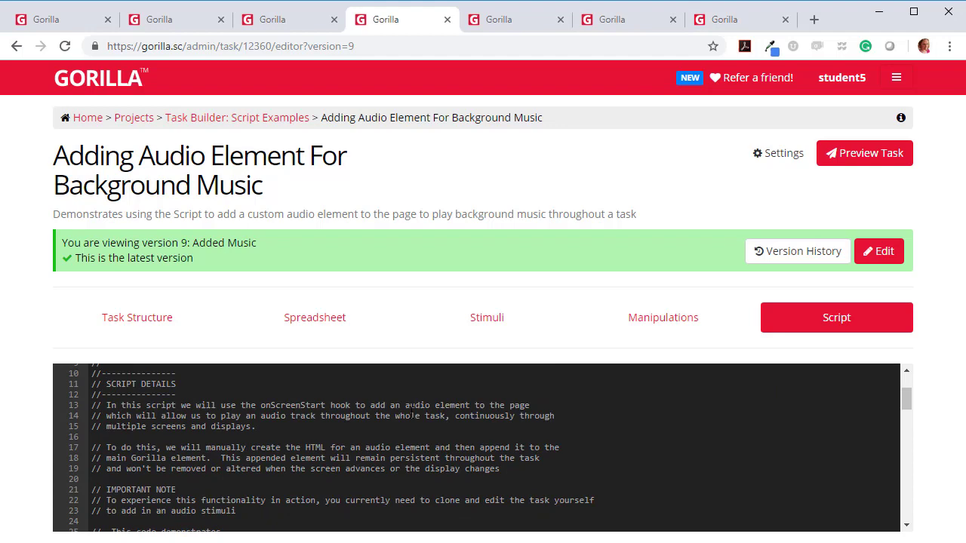
scroll("up", 3)
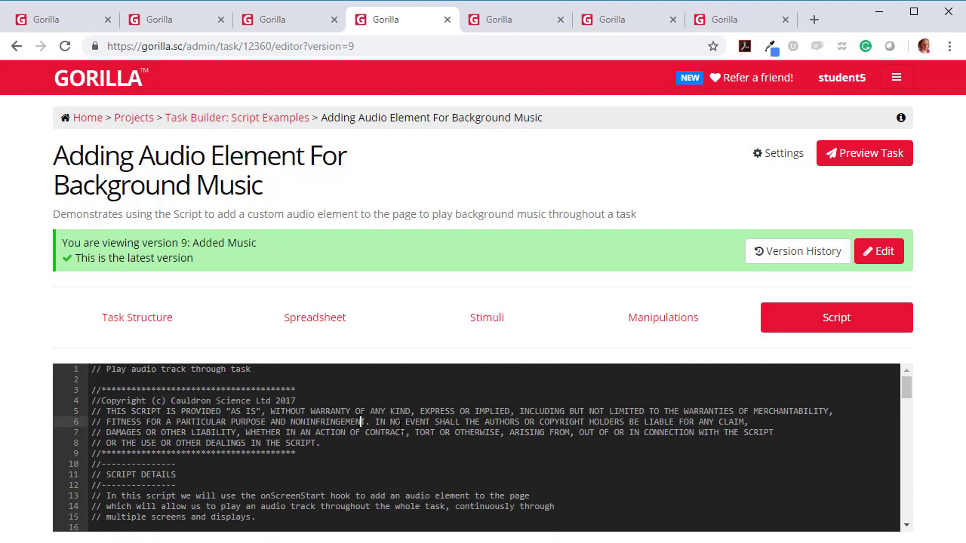
key("ctrl+a")
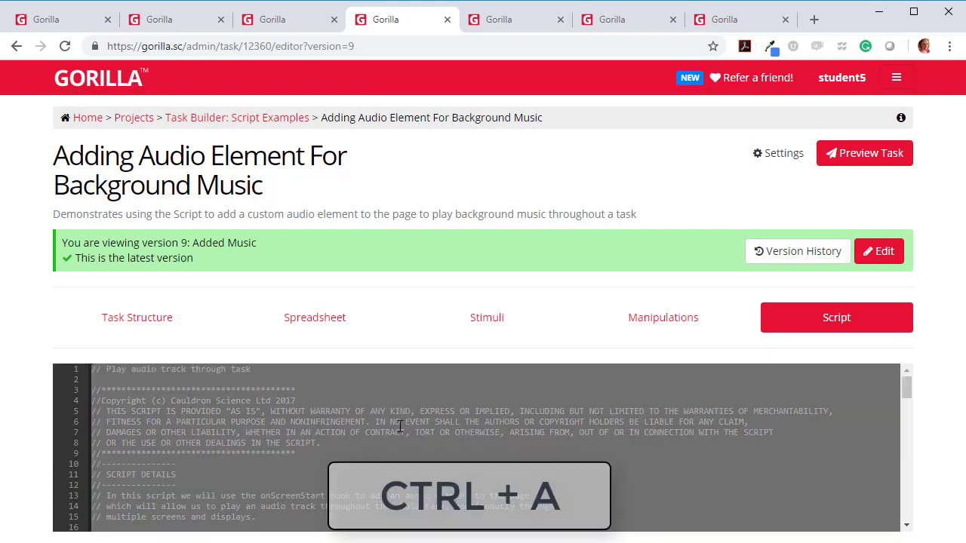
key("ctrl+a")
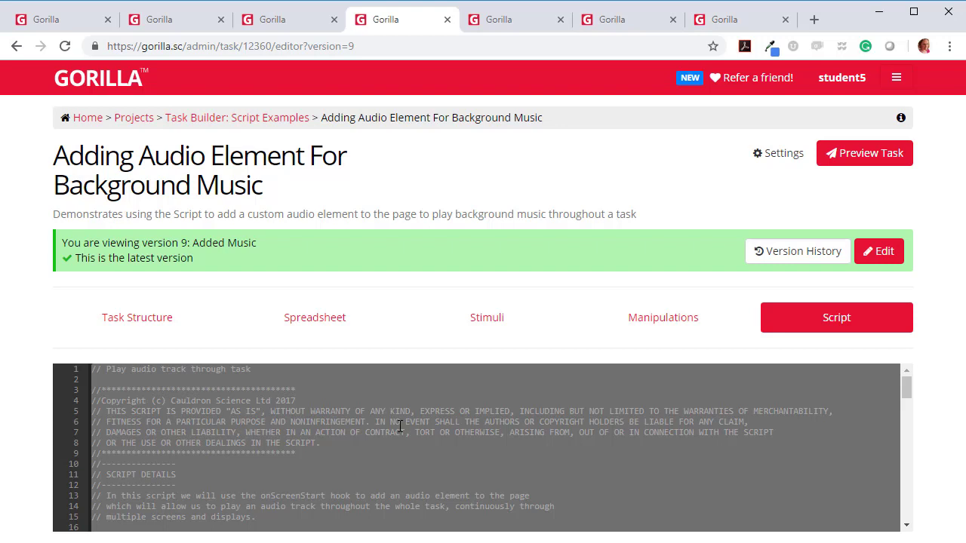
key("ctrl+c")
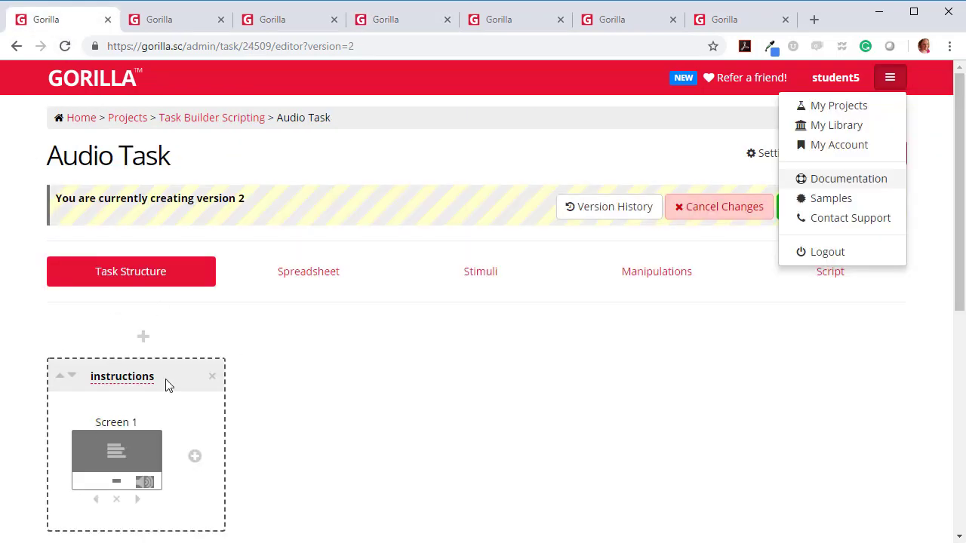
left_click(831, 271)
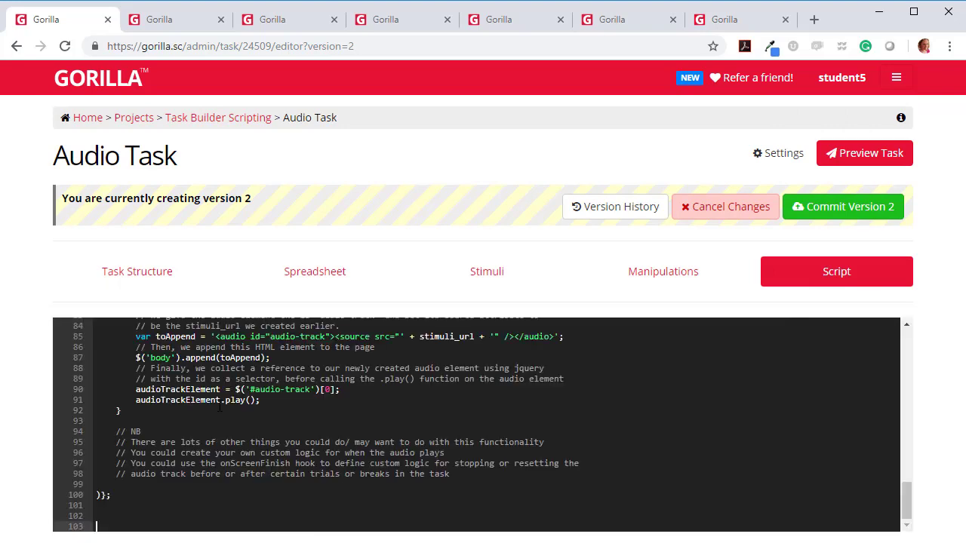
scroll("up", 3)
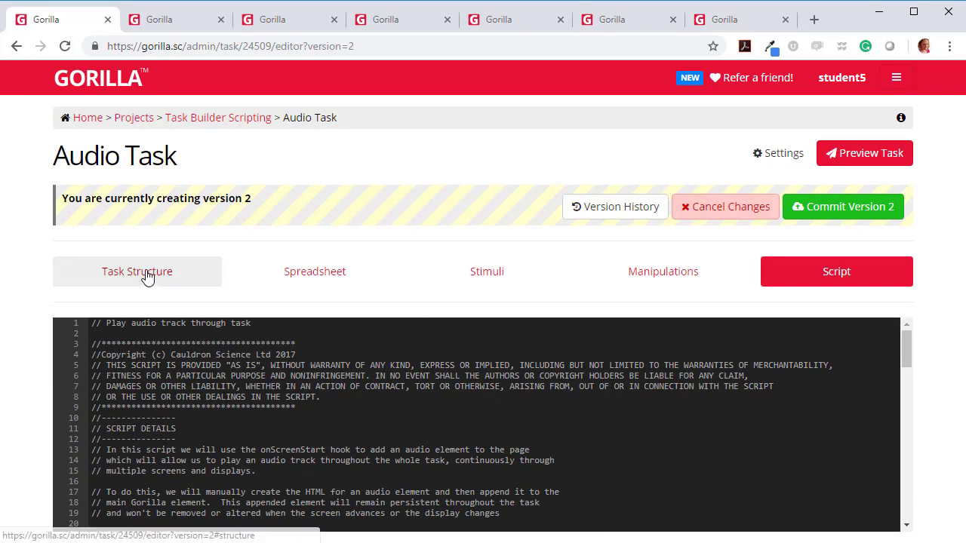
left_click(137, 271)
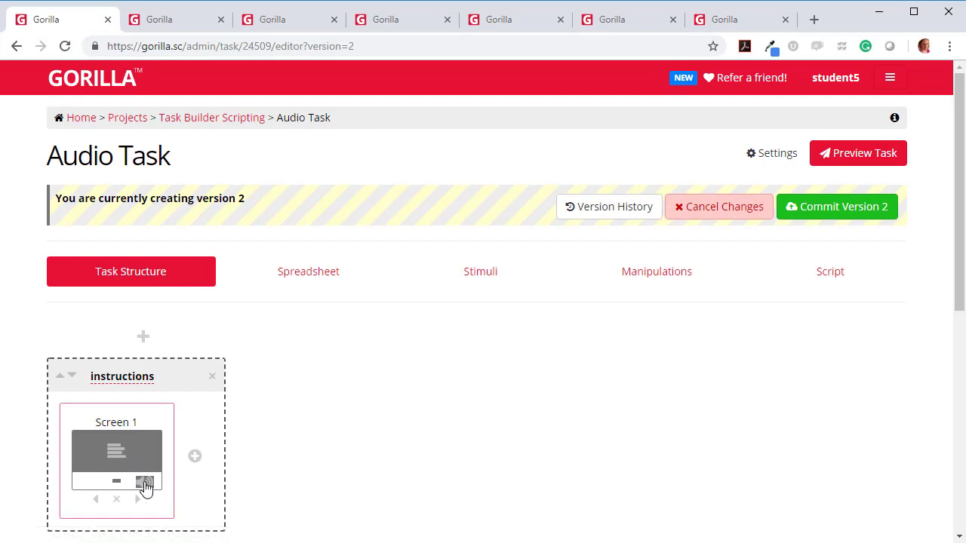
- Edit Screen 1's layout and delete its audio zone, confirming with OK
left_click(146, 481)
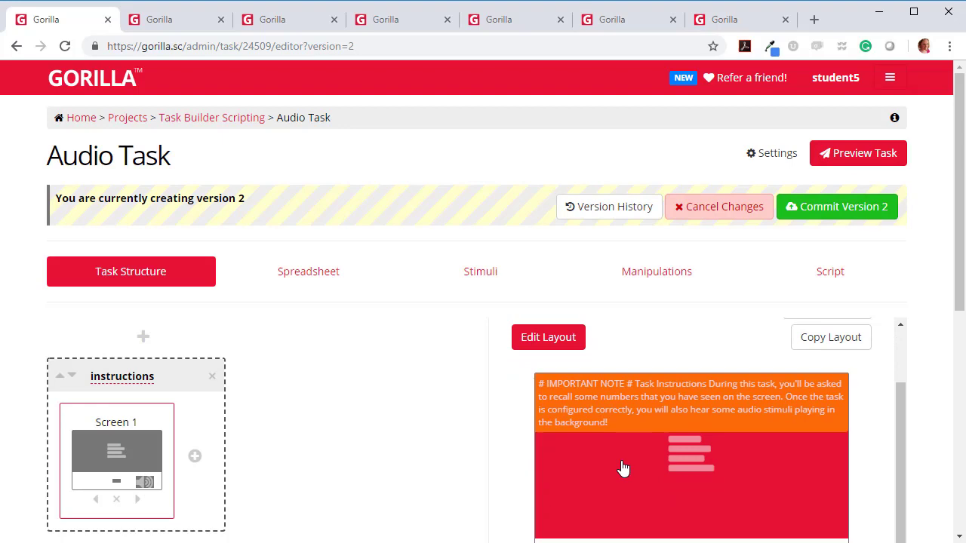
left_click(548, 338)
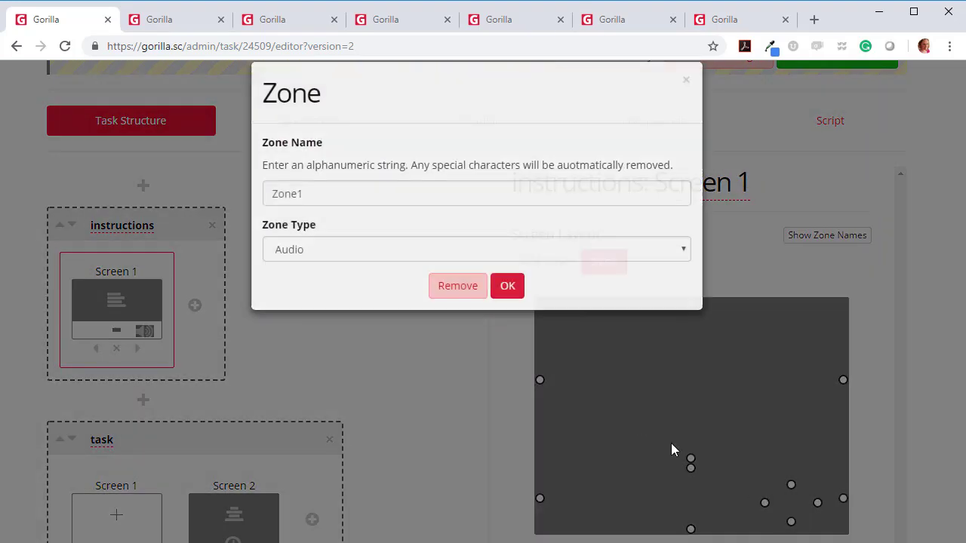
left_click(458, 285)
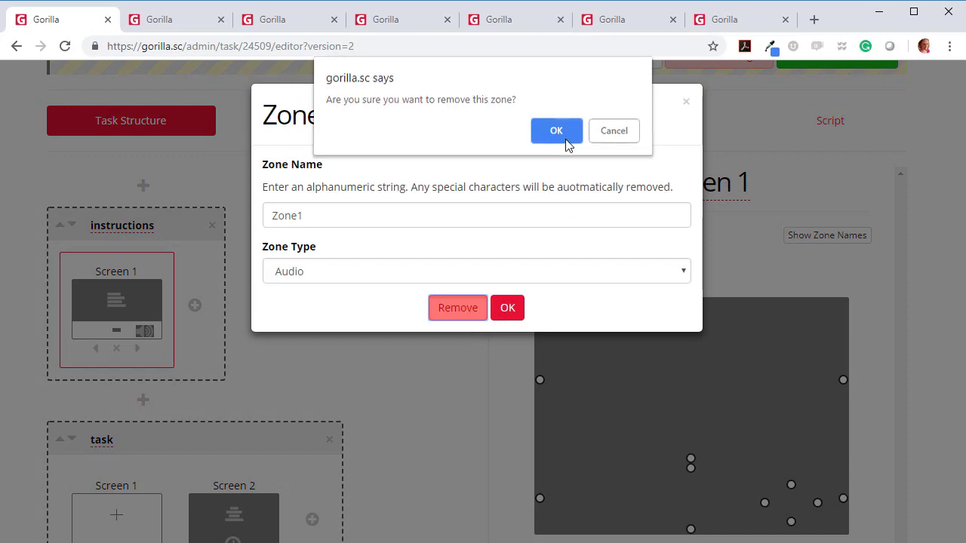
left_click(556, 130)
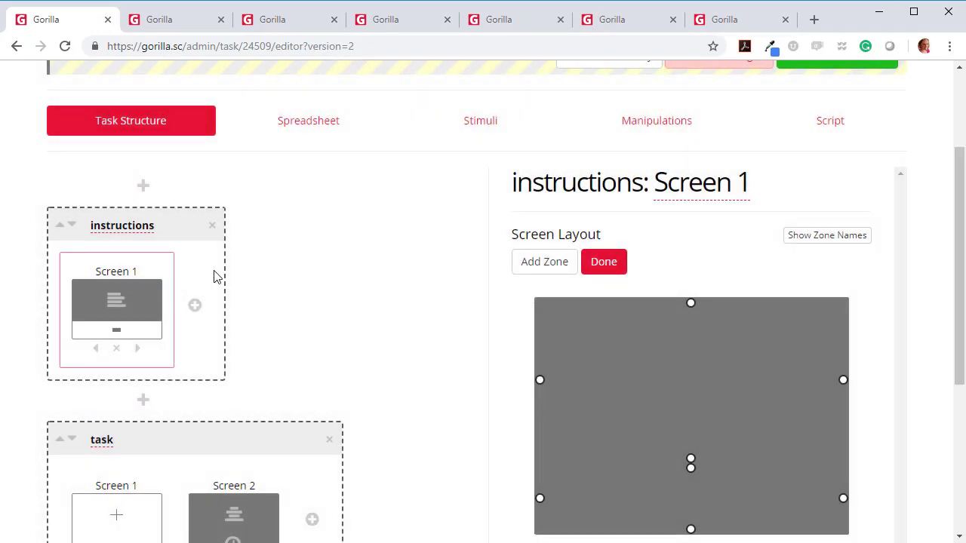
- Check the Spreadsheet and Stimuli tabs, select the MyBackgroundMusic.mp3 name, and return to Script
left_click(308, 120)
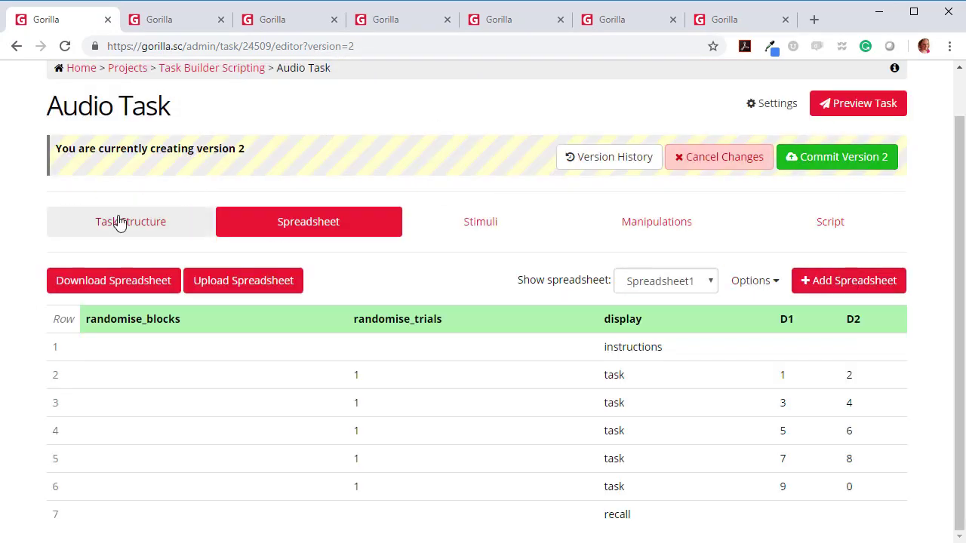
left_click(830, 221)
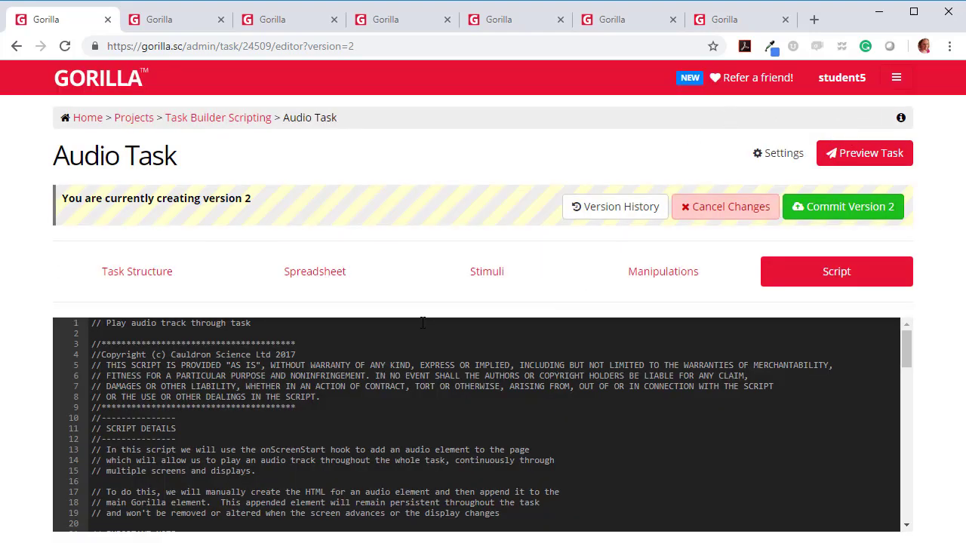
left_click(487, 271)
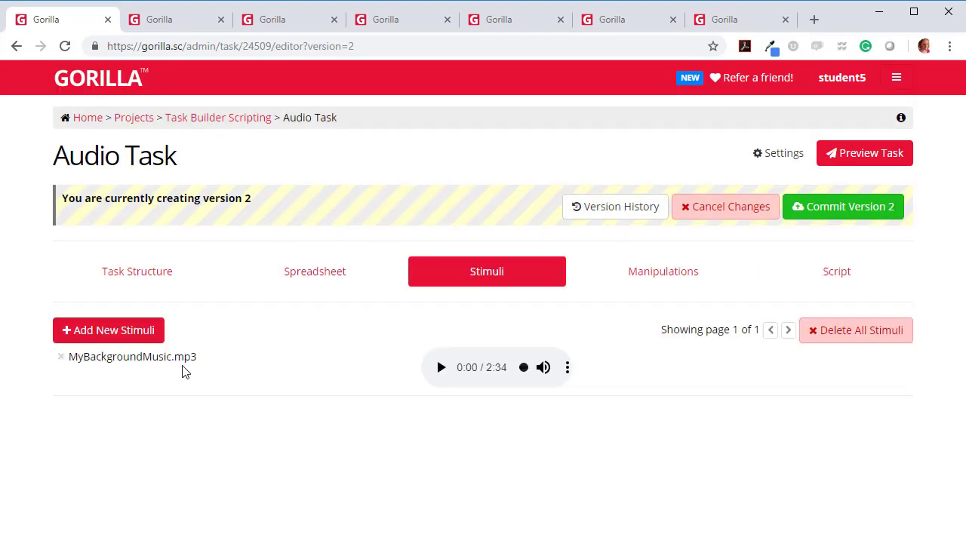
double_click(132, 357)
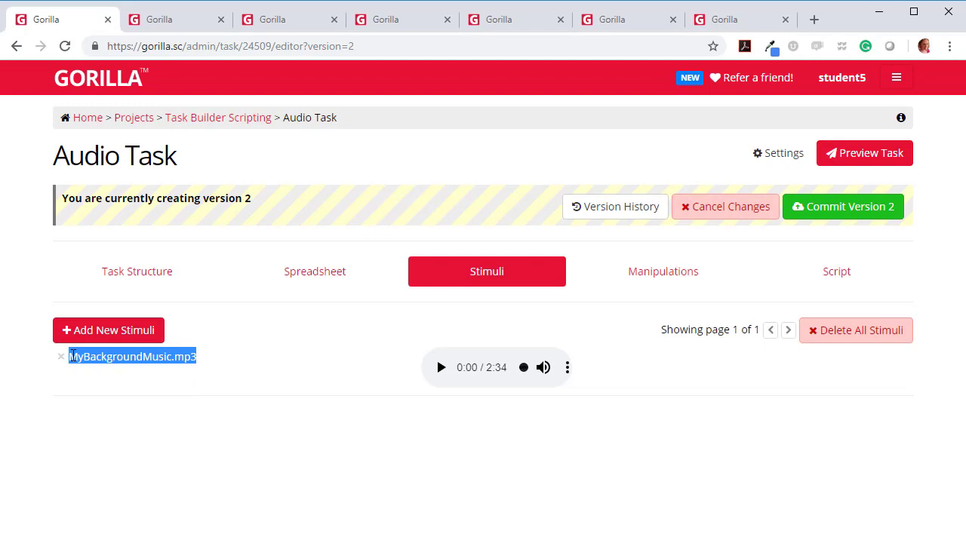
mouse_move(368, 380)
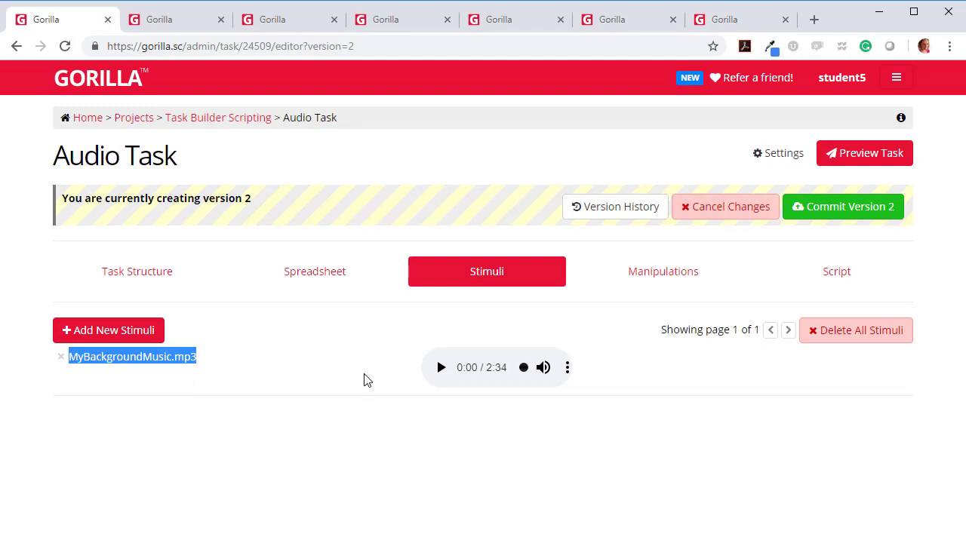
left_click(837, 272)
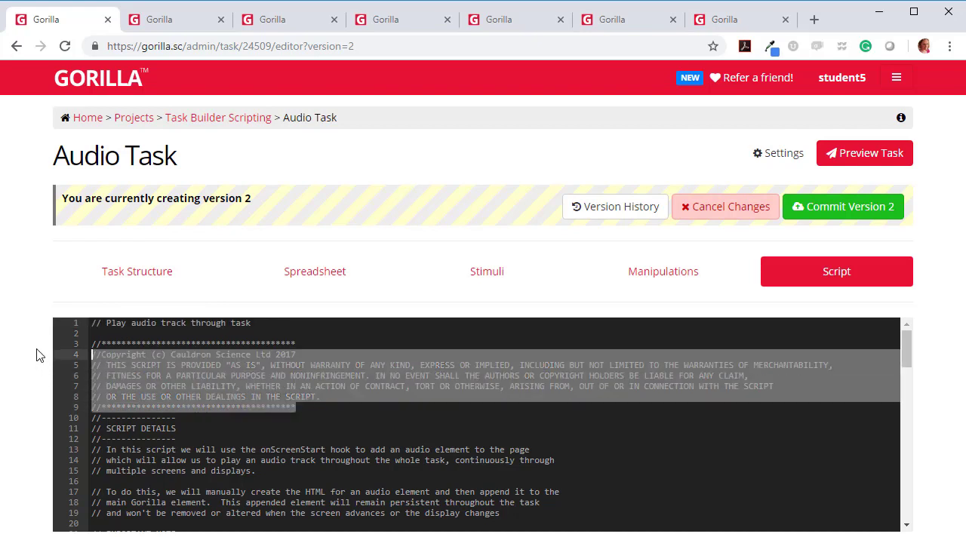
left_click(229, 376)
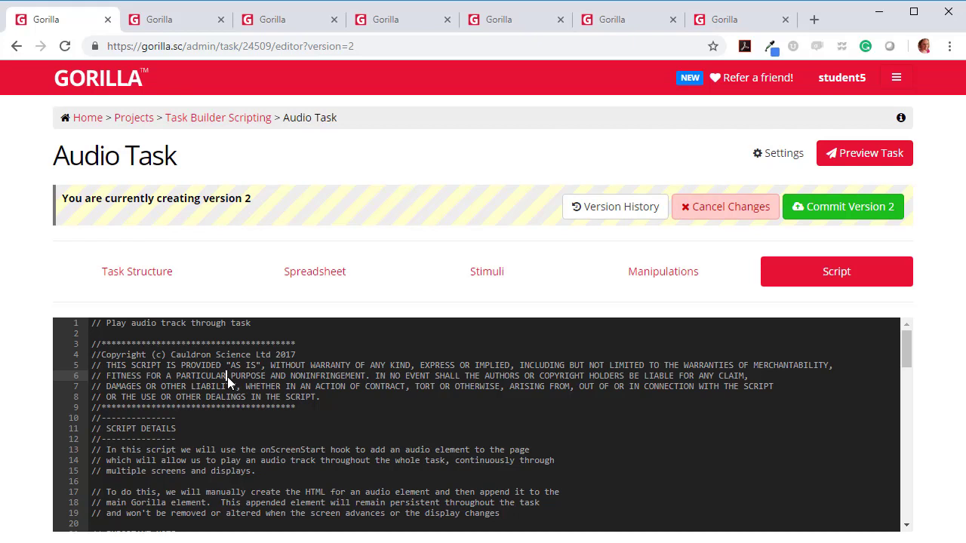
scroll("down", 3)
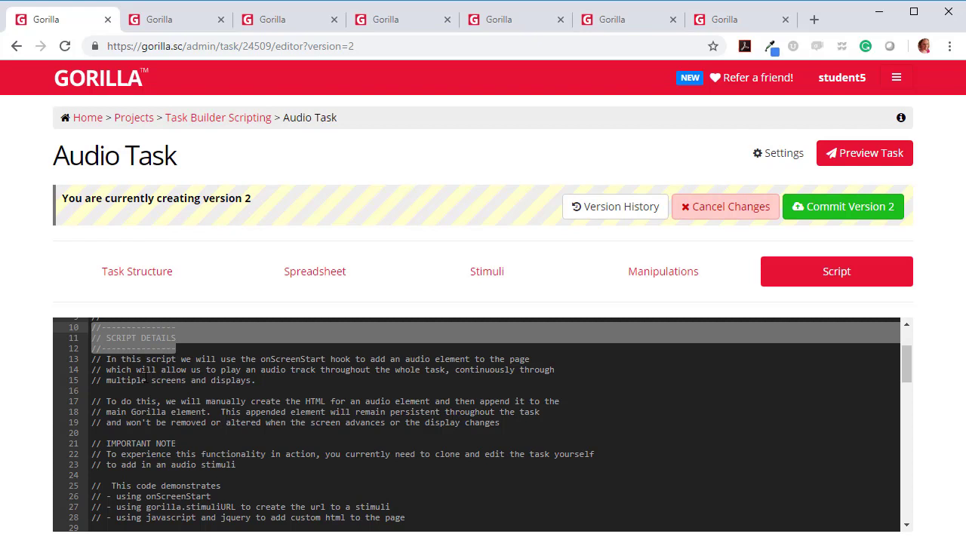
scroll("down", 3)
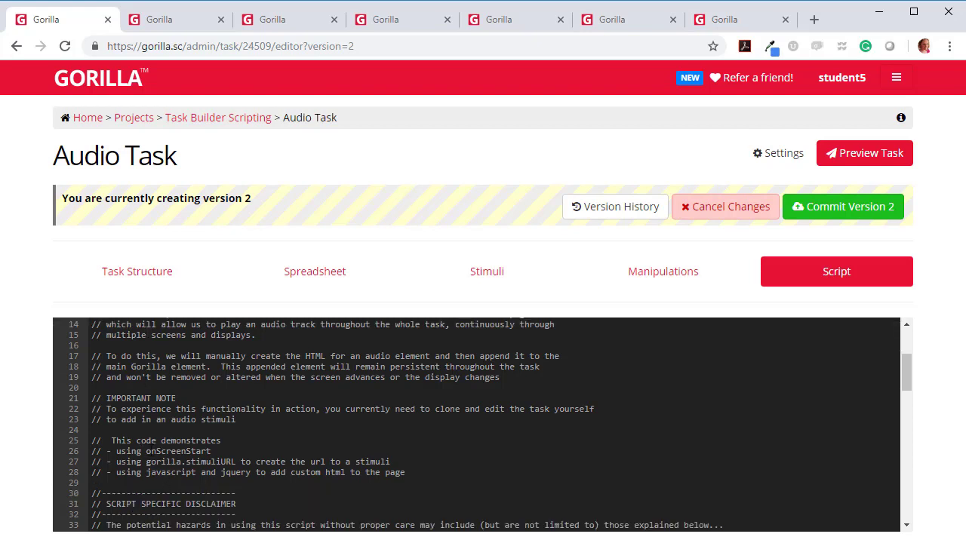
mouse_move(202, 311)
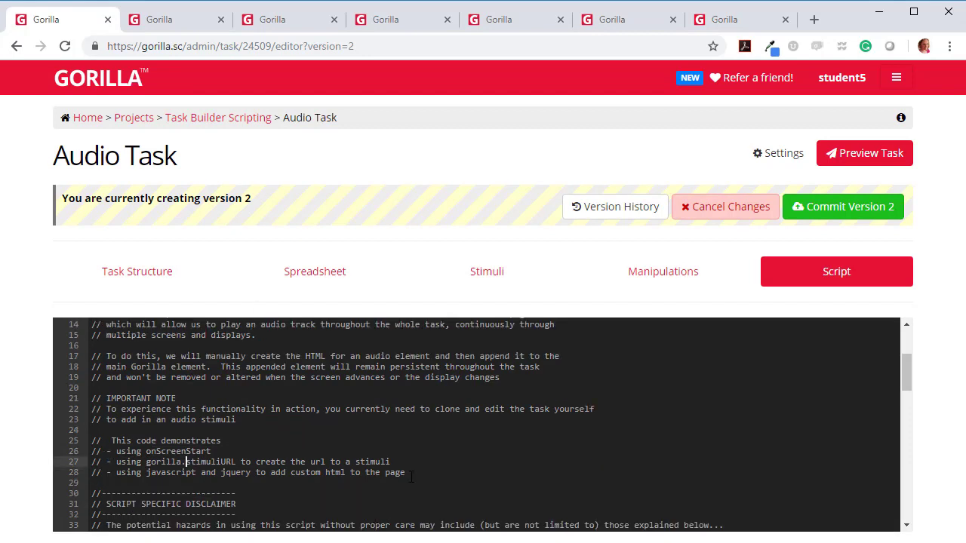
scroll("up", 3)
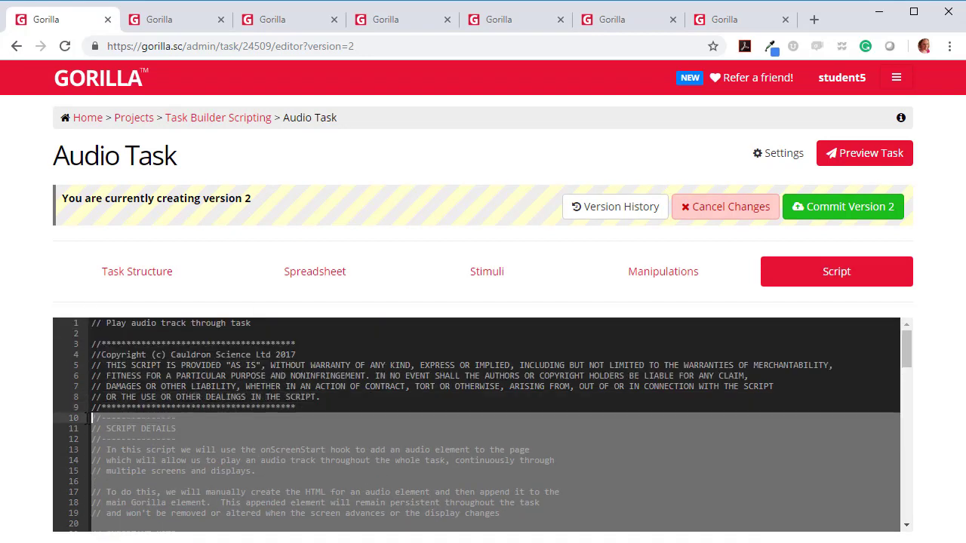
mouse_move(185, 461)
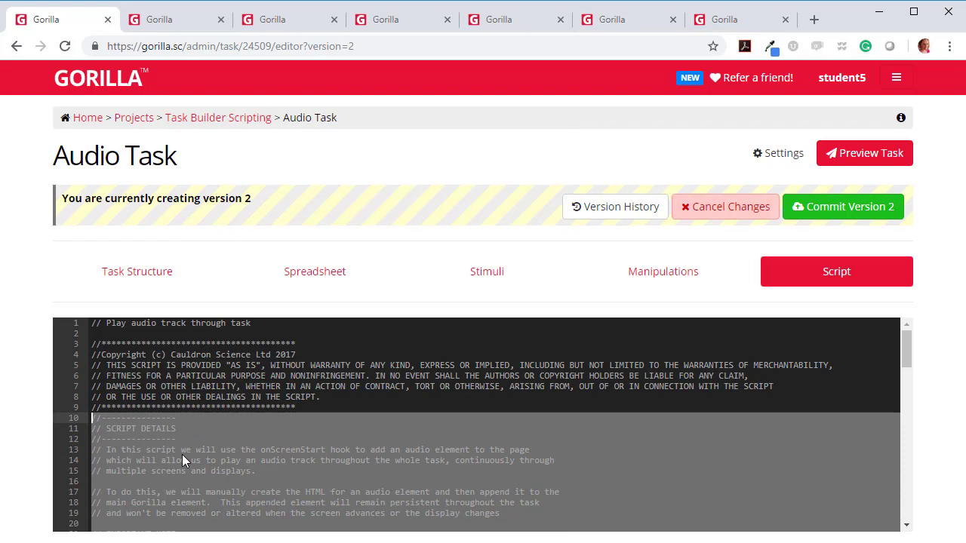
scroll("down", 3)
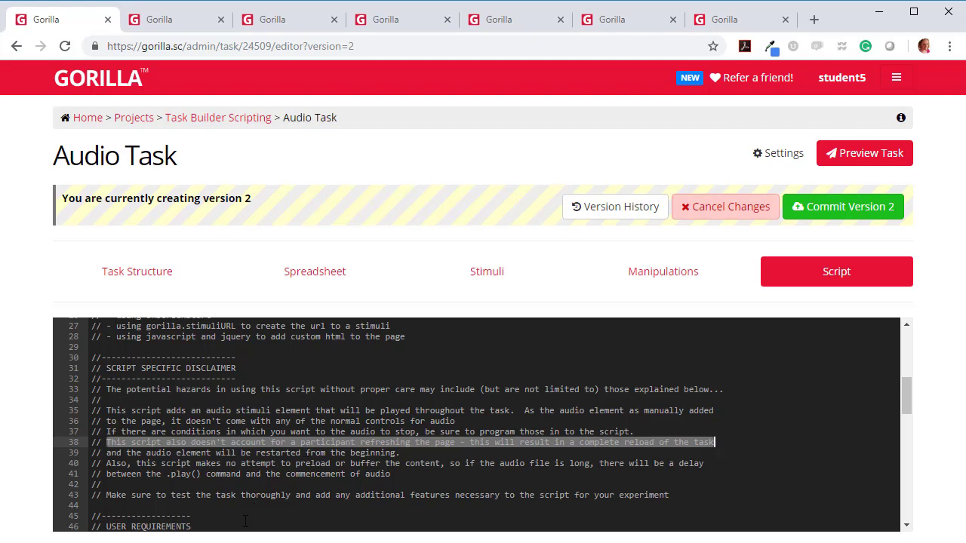
scroll("down", 3)
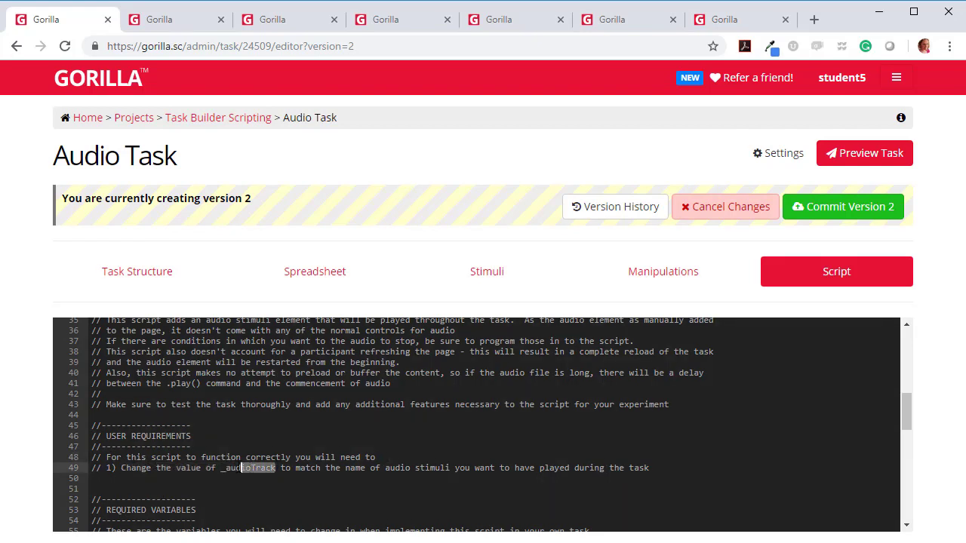
double_click(249, 468)
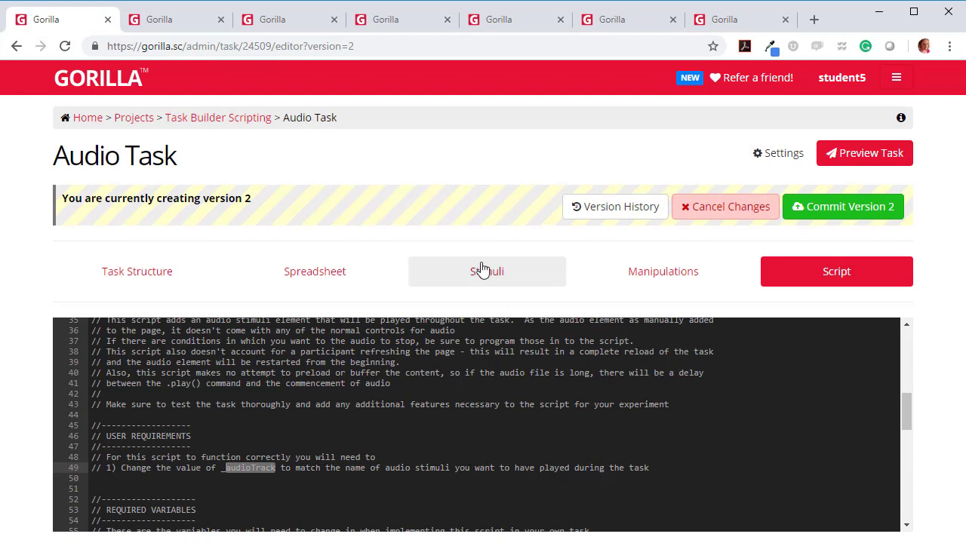
- Select the MyBackgroundMusic.mp3 name in the Stimuli list, then reopen the Script tab
left_click(487, 271)
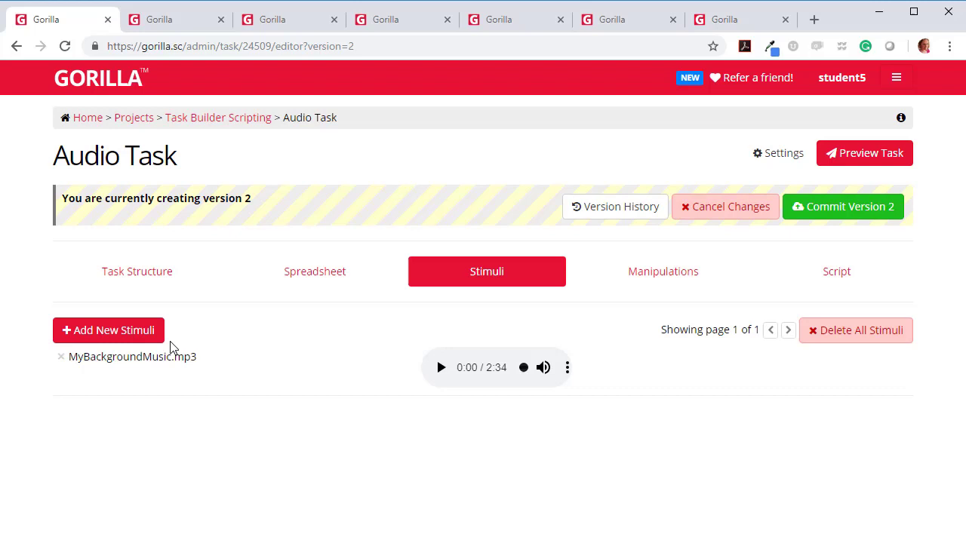
double_click(132, 356)
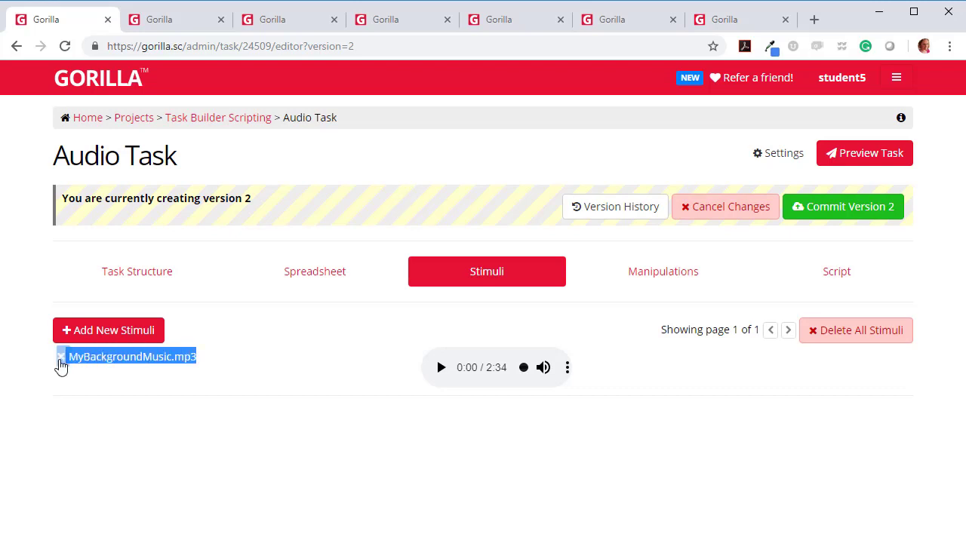
mouse_move(162, 434)
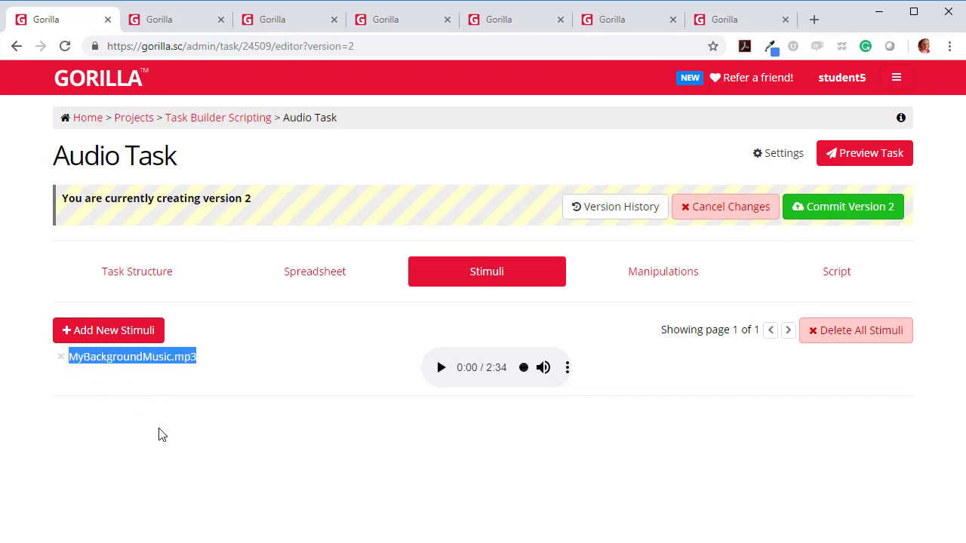
left_click(835, 270)
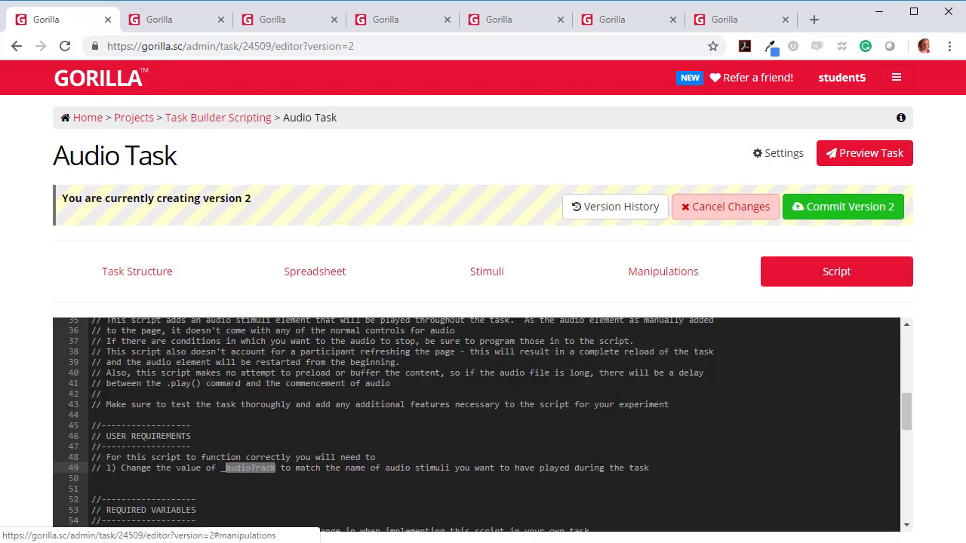
- Replace the _audioTrack file name on line 59 with 'MyBackgroundMusic.mp3'
scroll("down", 3)
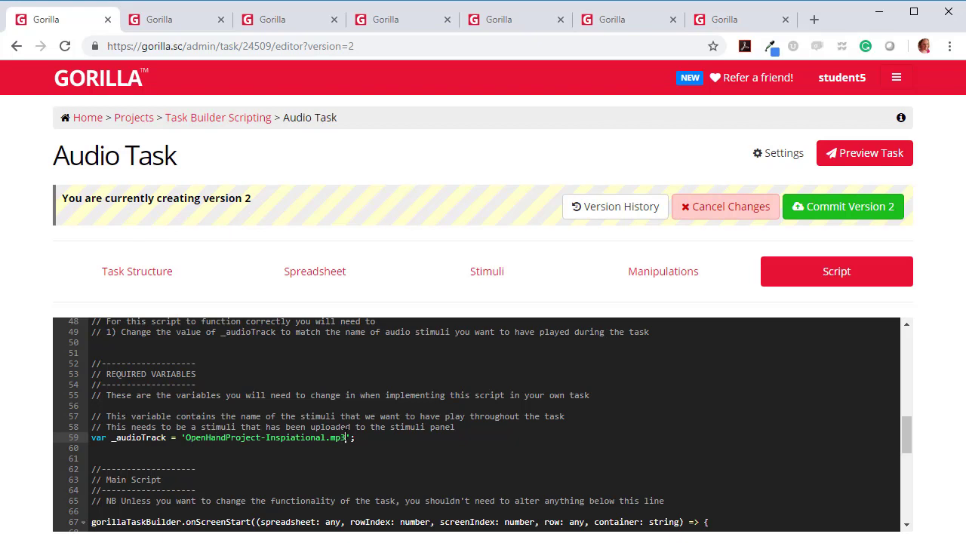
double_click(265, 438)
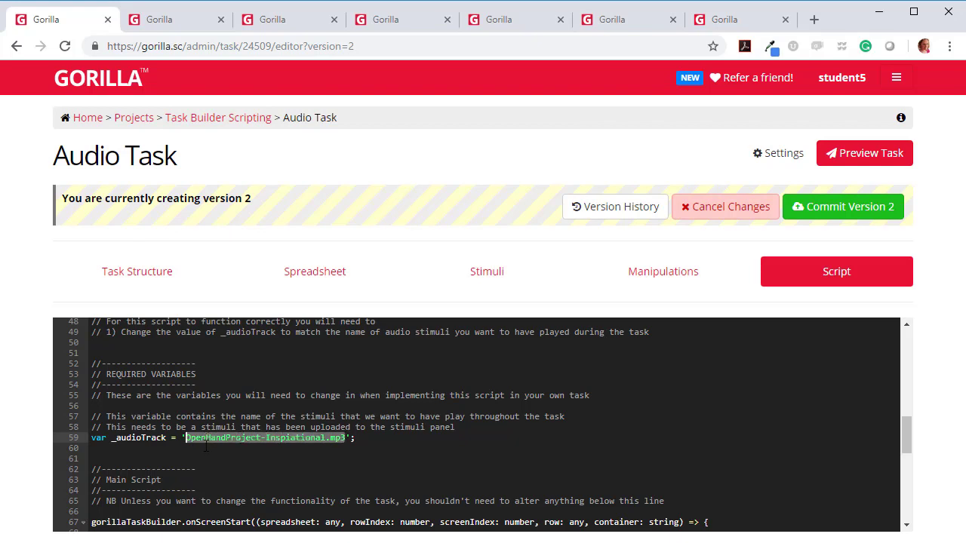
type("MyBackgroundMusic.mp3")
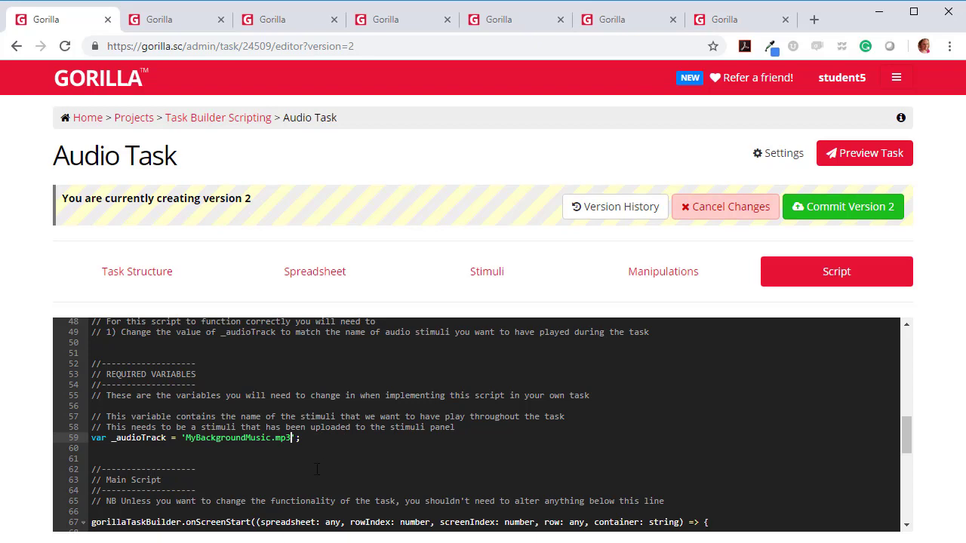
scroll("down", 3)
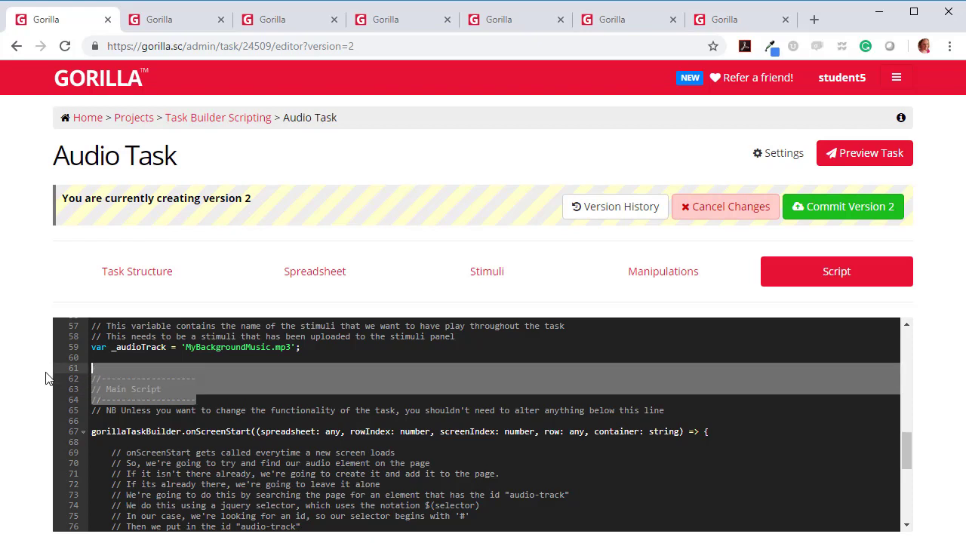
mouse_move(158, 387)
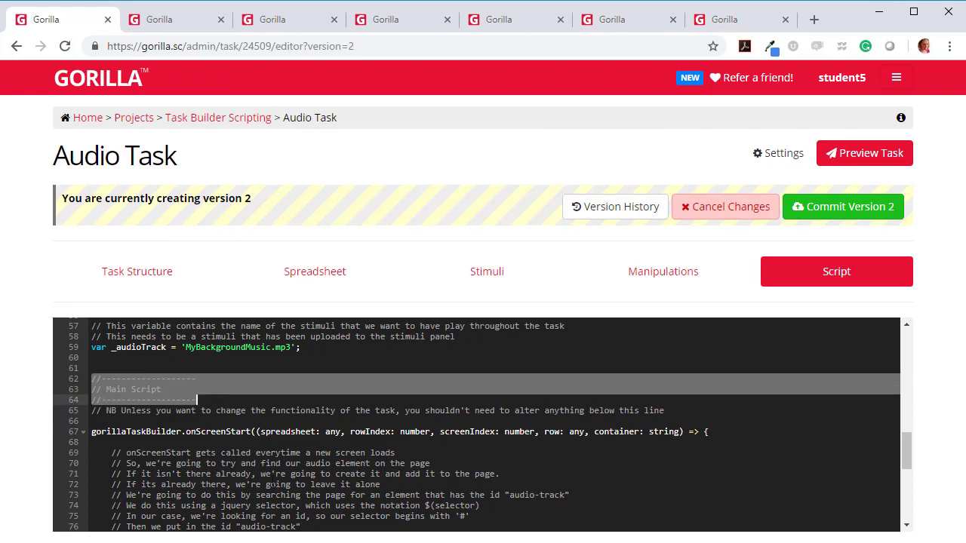
- Read through the script's onScreenStart logic, then launch Preview Task
scroll("down", 3)
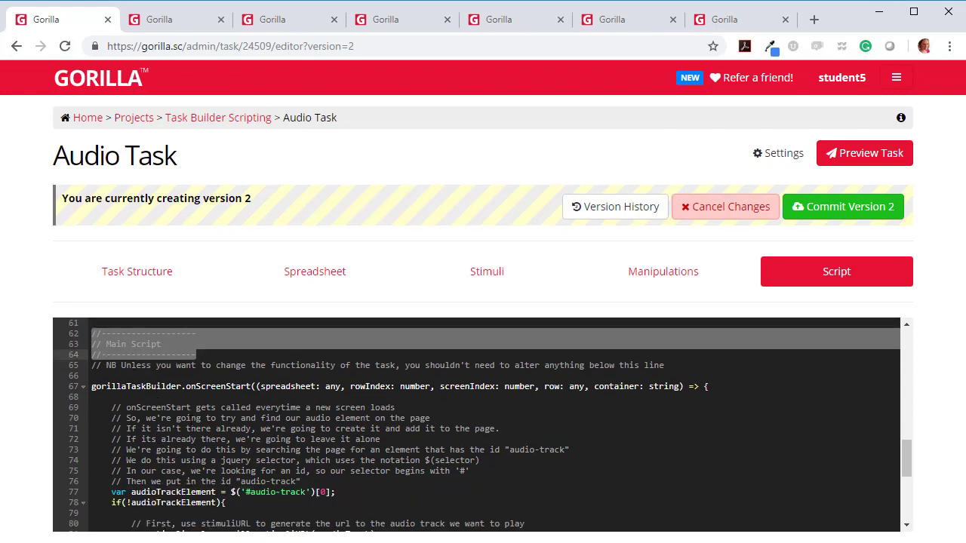
scroll("down", 3)
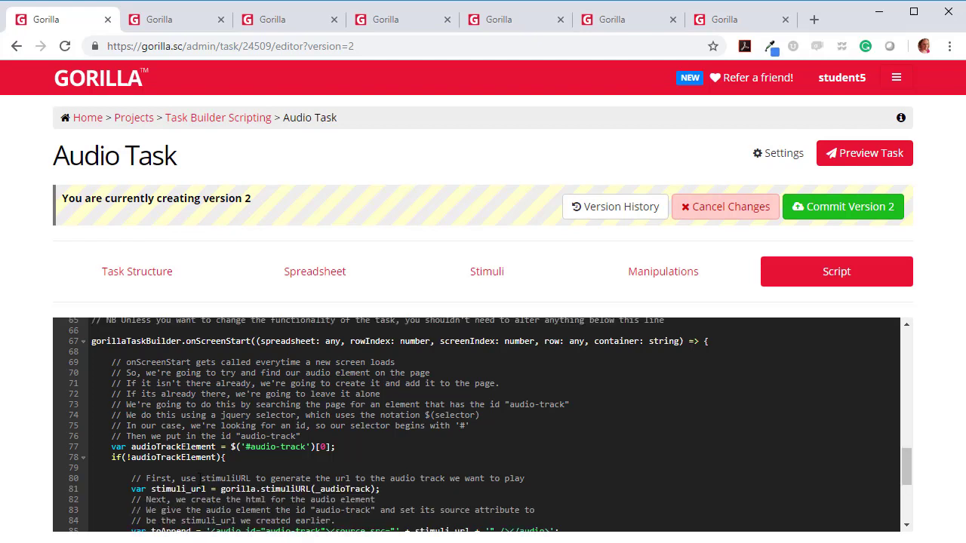
scroll("up", 3)
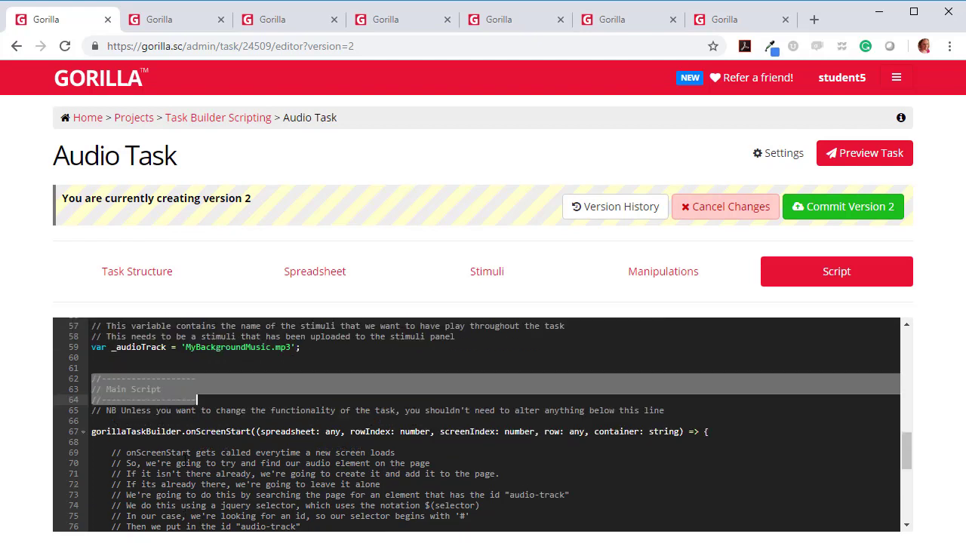
scroll("up", 3)
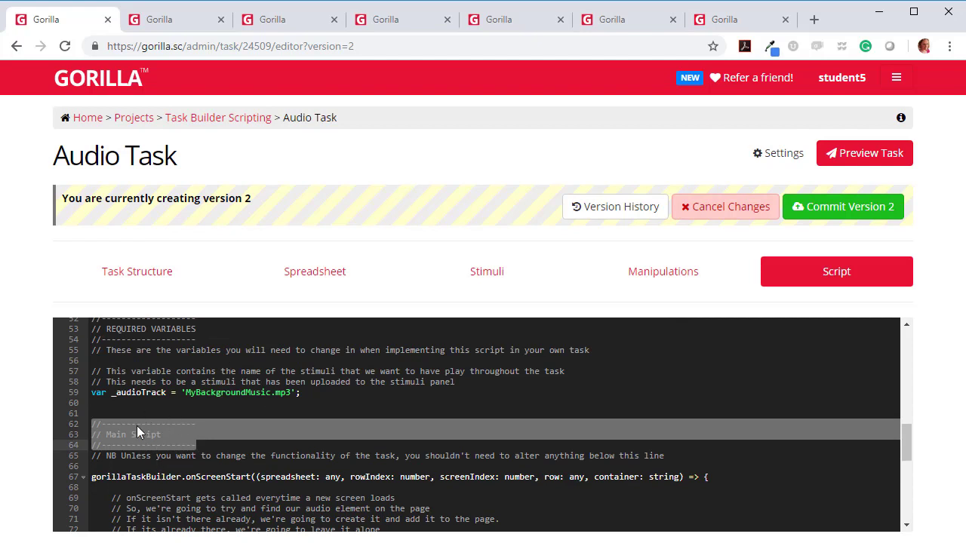
scroll("down", 3)
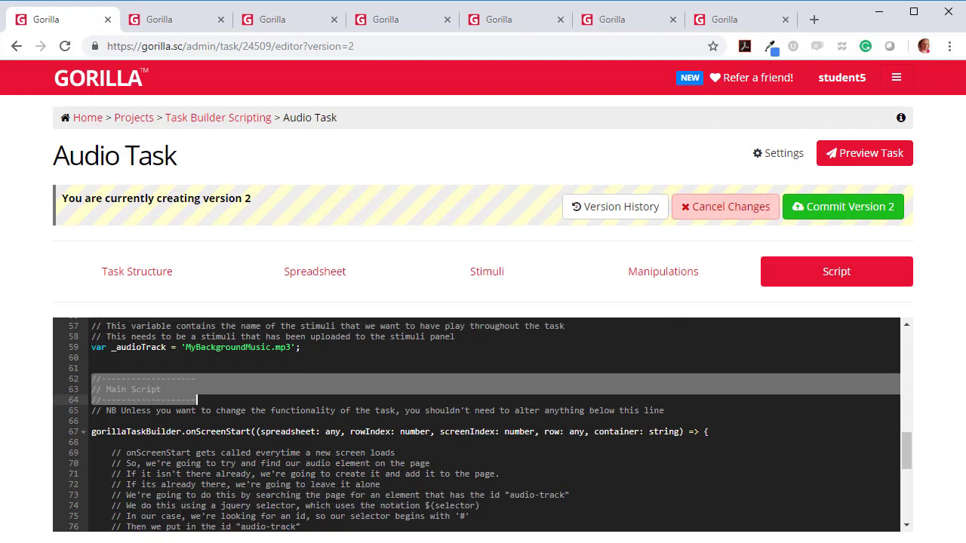
scroll("down", 3)
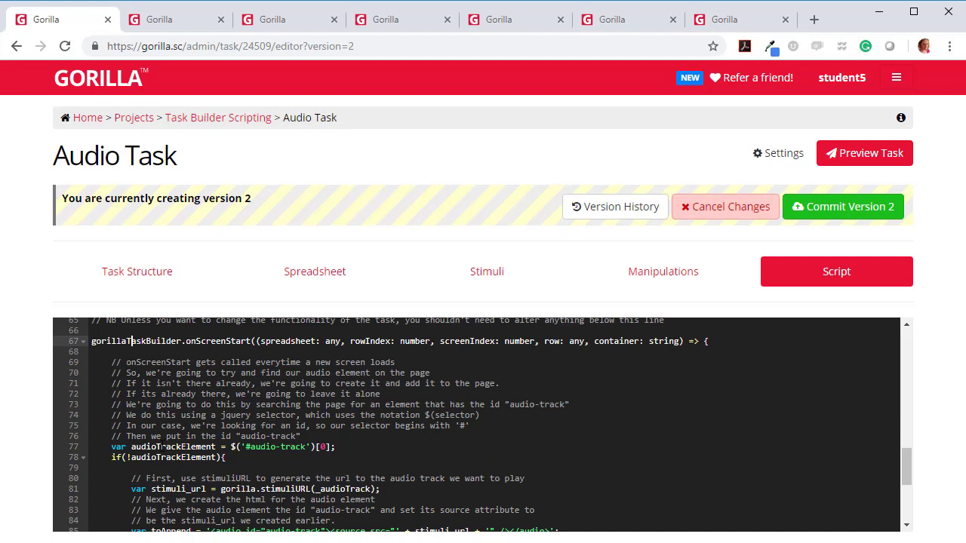
scroll("down", 3)
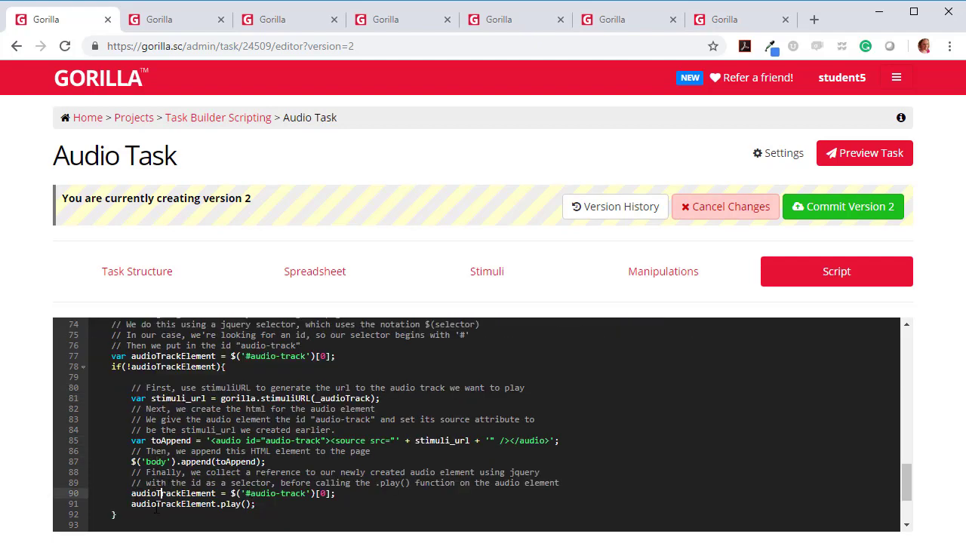
scroll("down", 3)
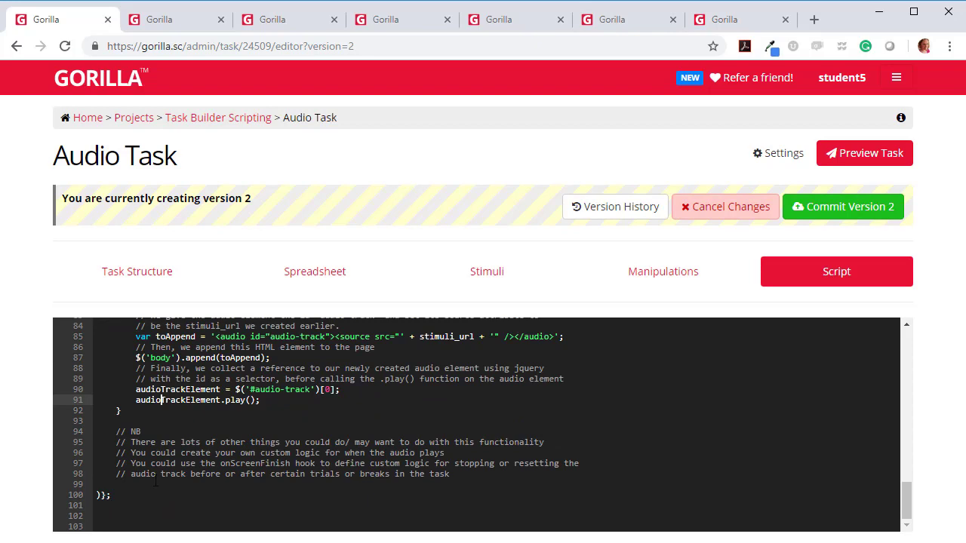
scroll("up", 3)
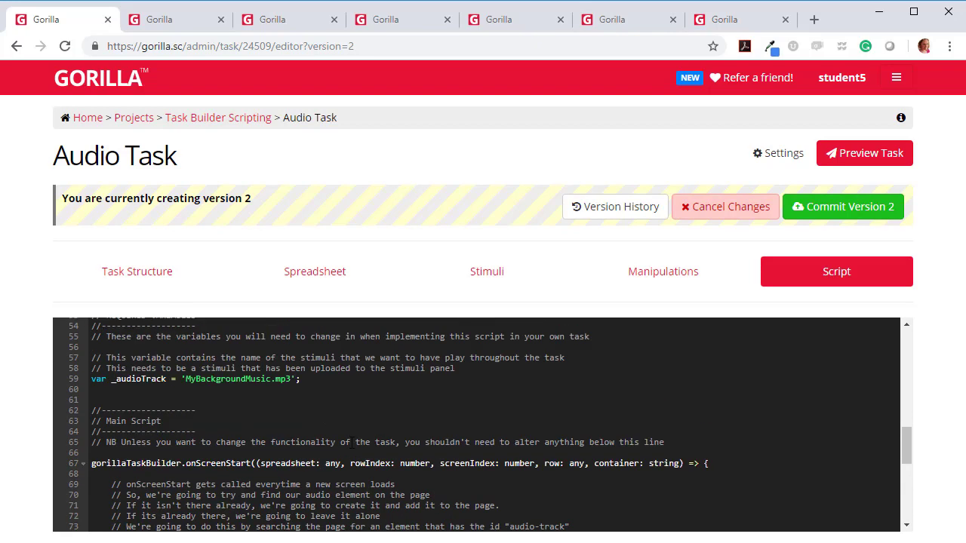
scroll("up", 3)
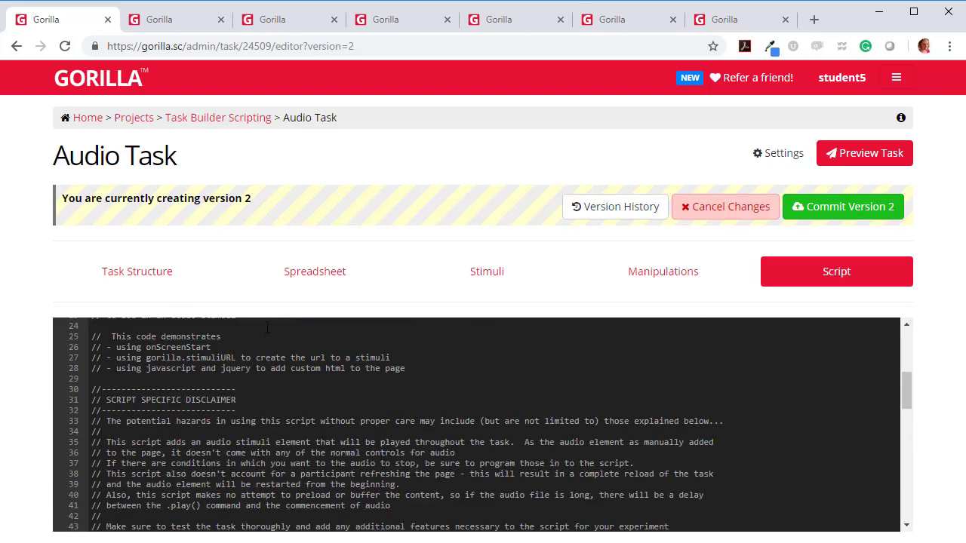
left_click(131, 271)
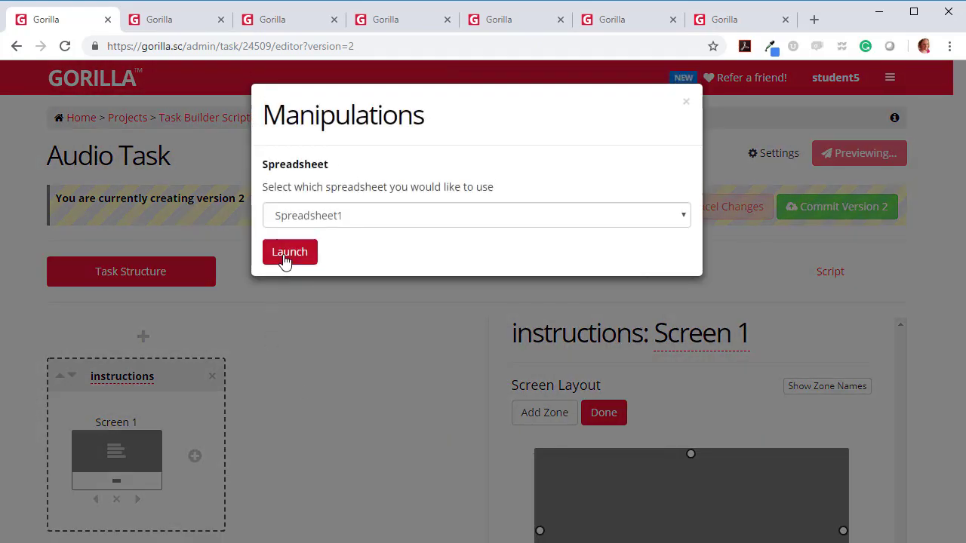
- Preview the Audio Task with Spreadsheet1, stepping from instructions through the recall screen
left_click(290, 251)
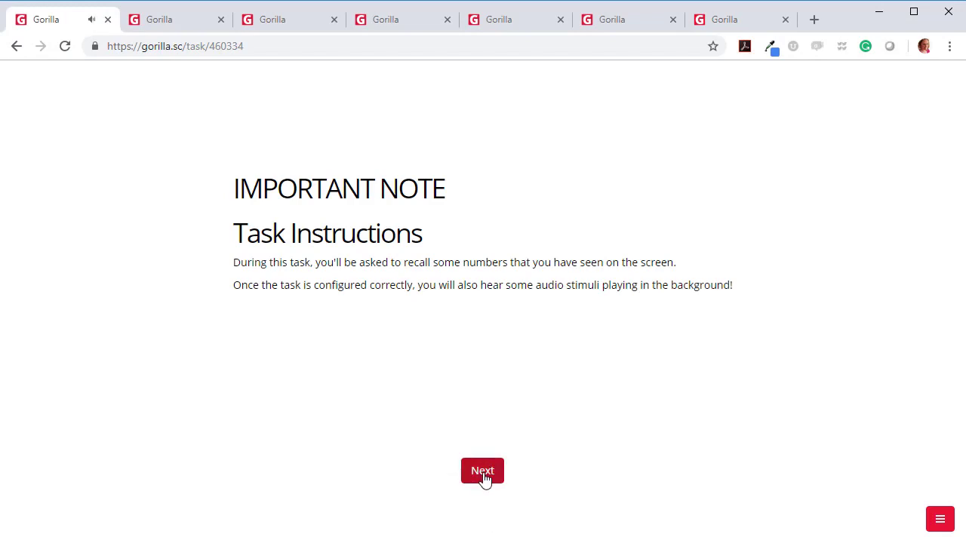
left_click(482, 470)
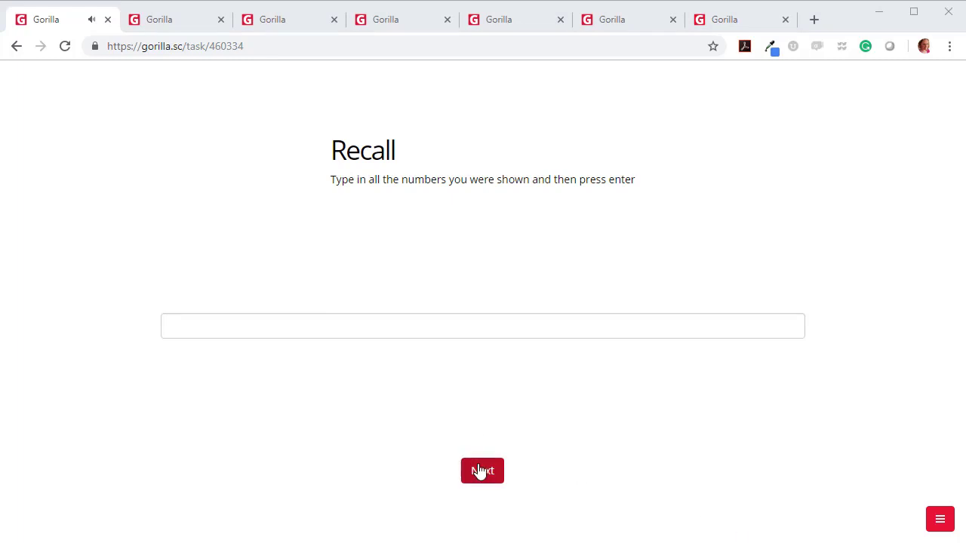
left_click(482, 470)
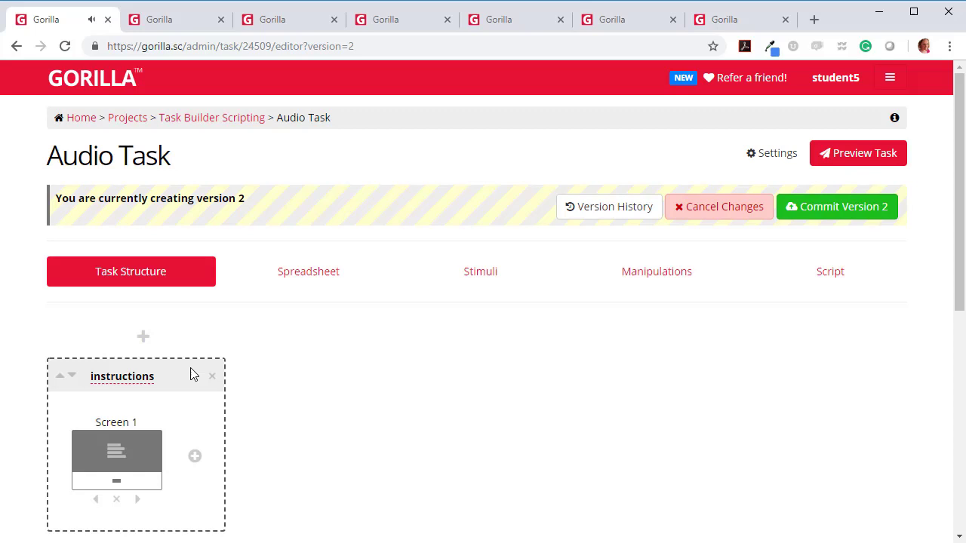
scroll("down", 3)
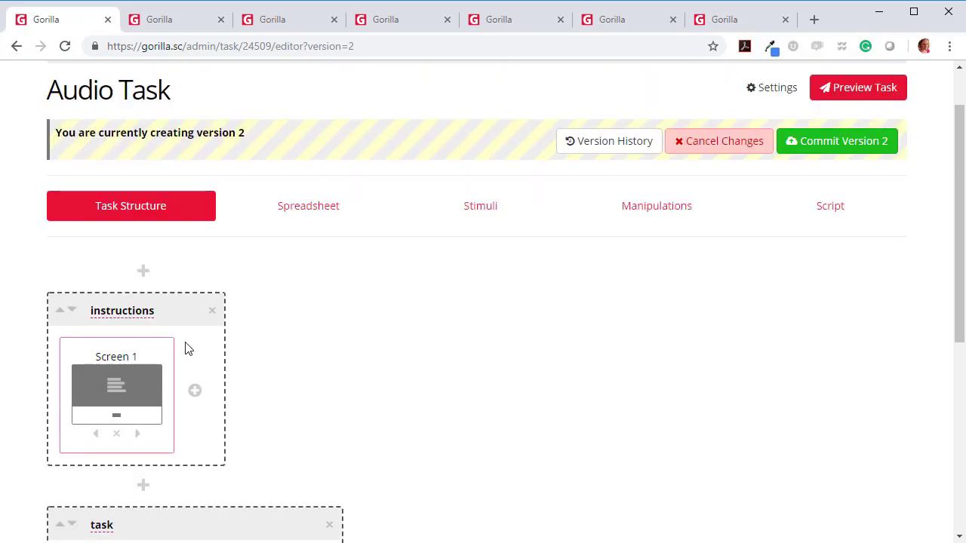
scroll("up", 3)
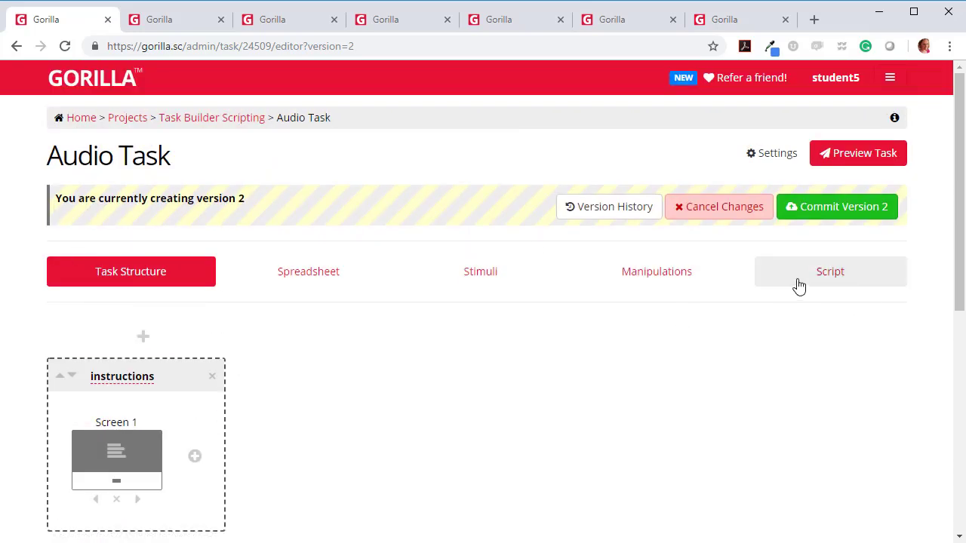